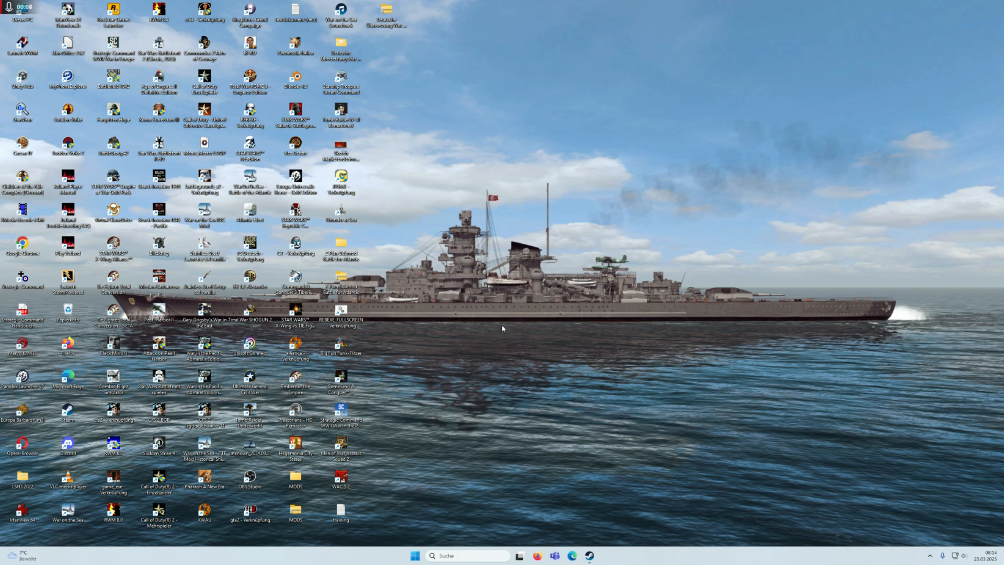
pyautogui.moveTo(687, 322)
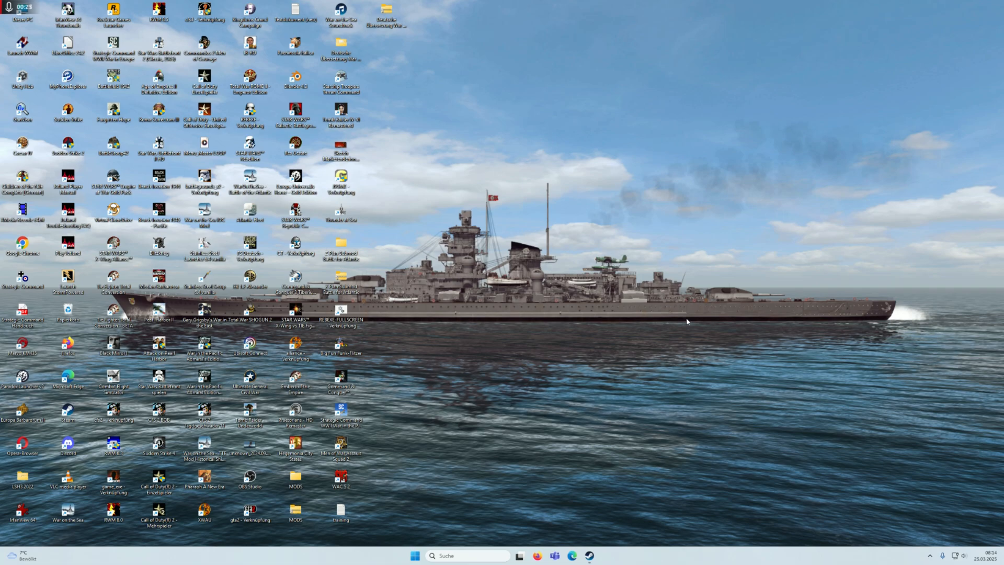
pyautogui.moveTo(662, 320)
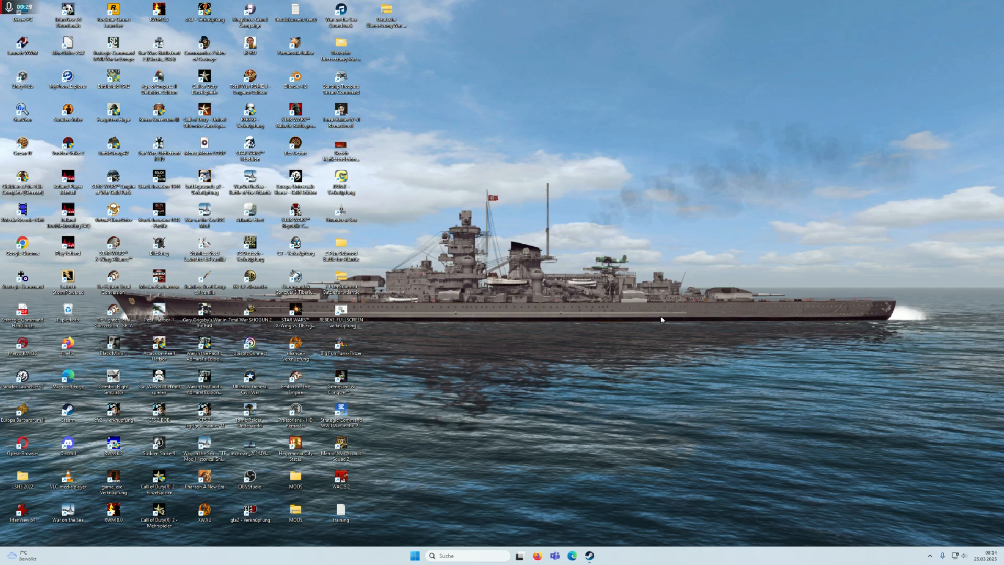
pyautogui.moveTo(697, 347)
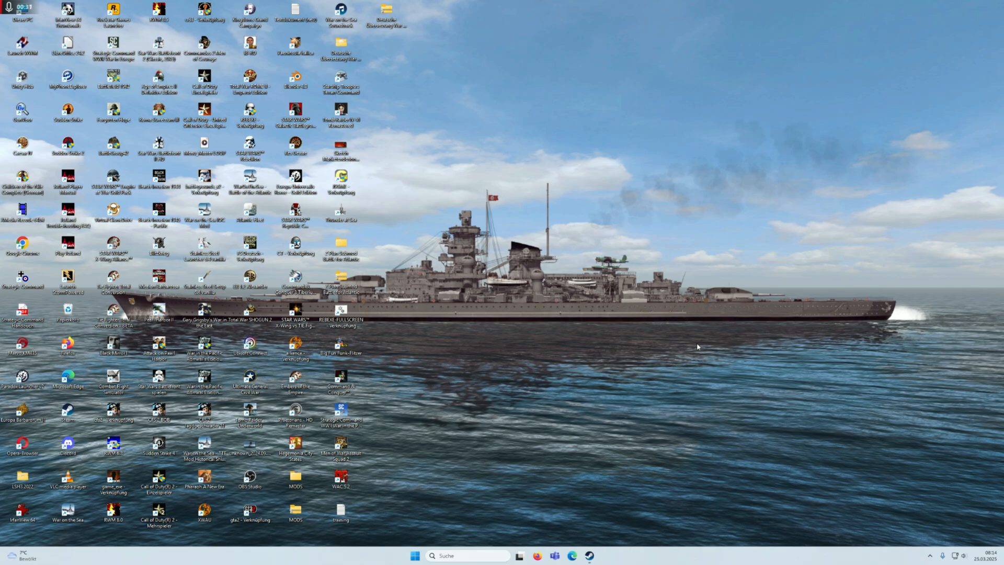
pyautogui.moveTo(636, 320)
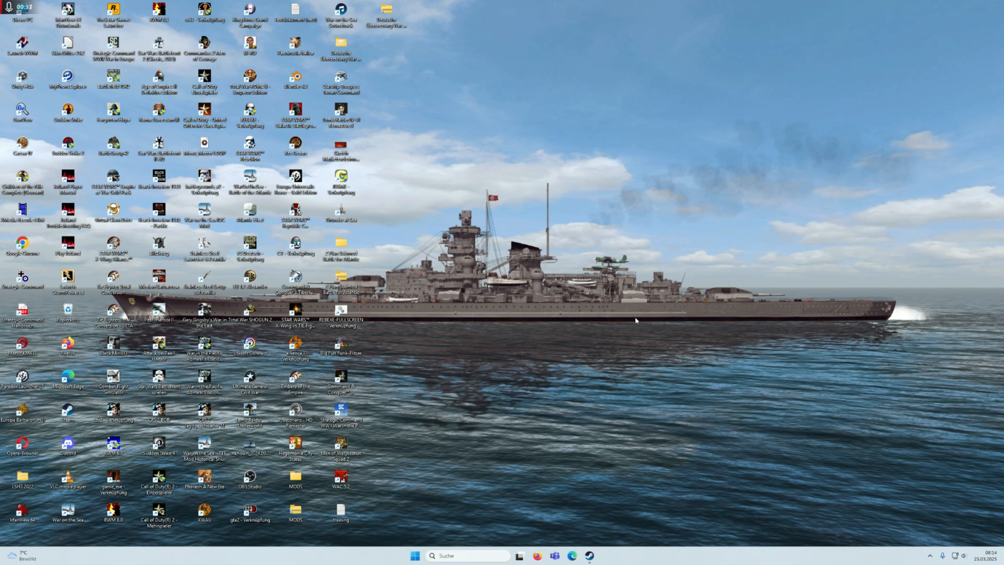
pyautogui.moveTo(644, 368)
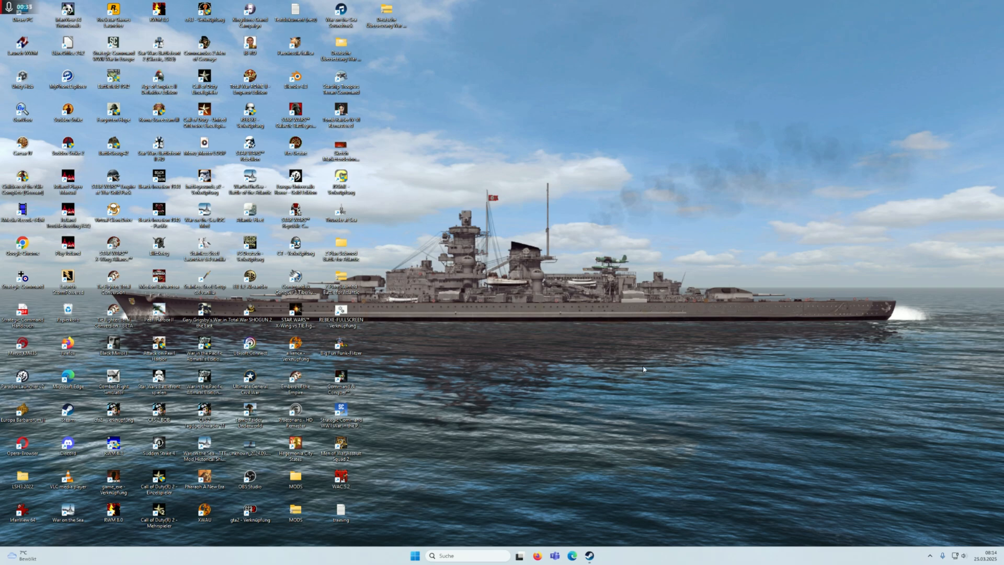
pyautogui.moveTo(2, 28)
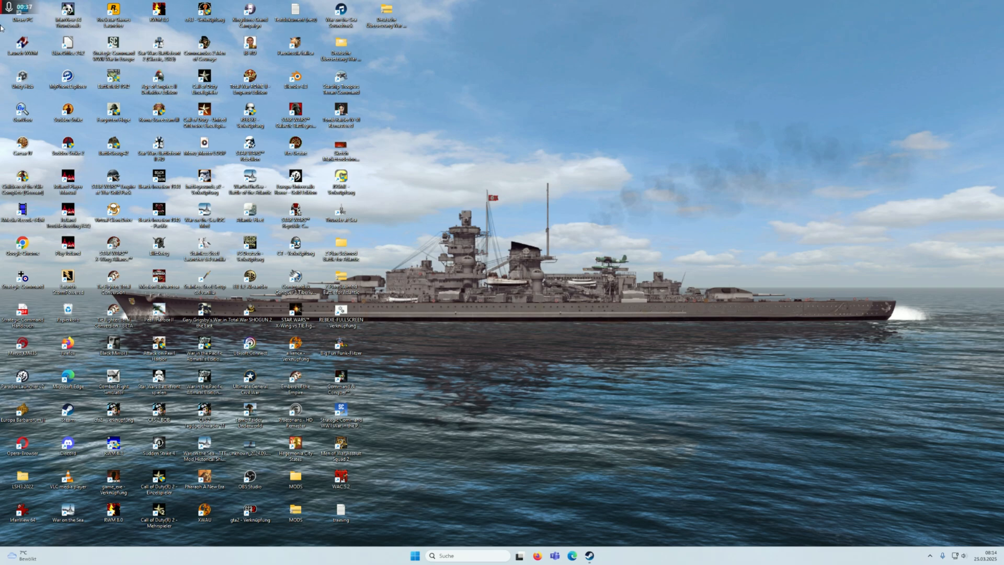
# Browse to D:\Program Files (x86)\Steam\steamapps\common and select the War on the Sea folder.
pyautogui.click(510, 555)
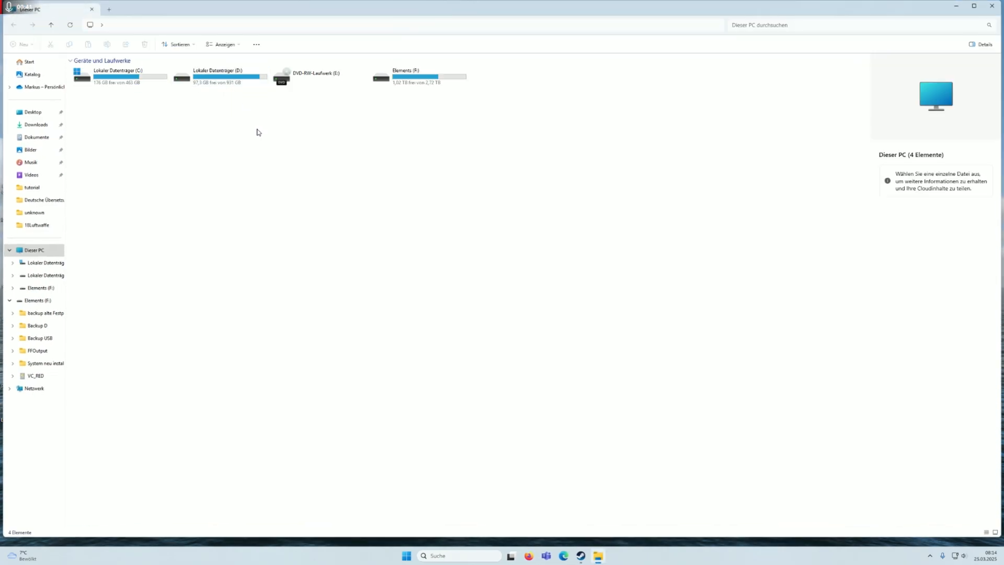
pyautogui.doubleClick(217, 76)
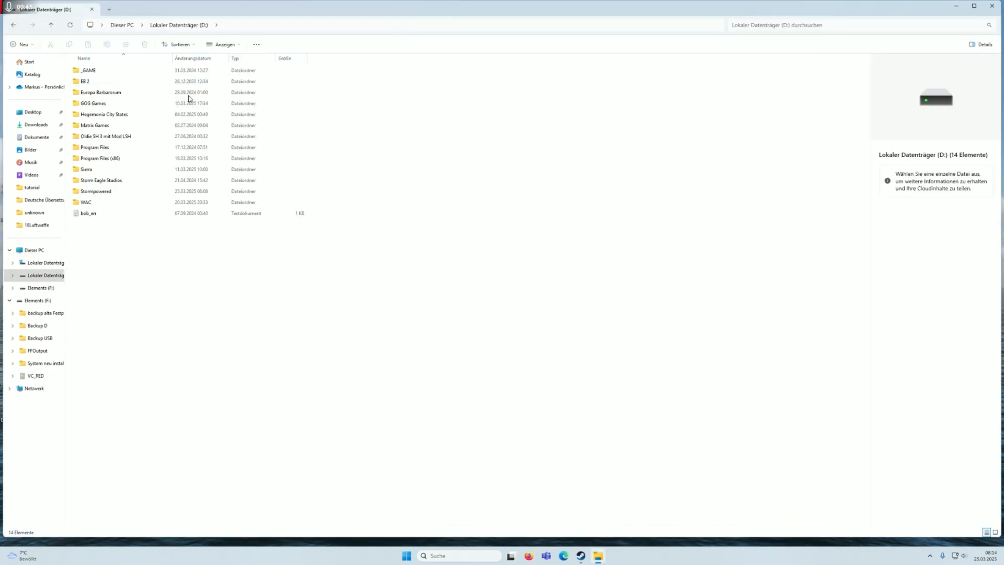
pyautogui.doubleClick(100, 158)
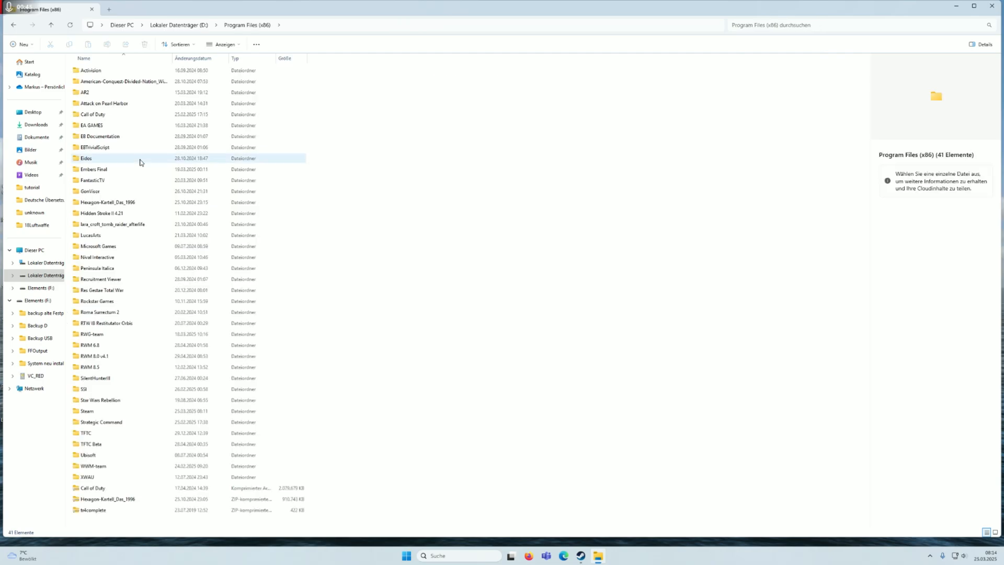
pyautogui.click(92, 488)
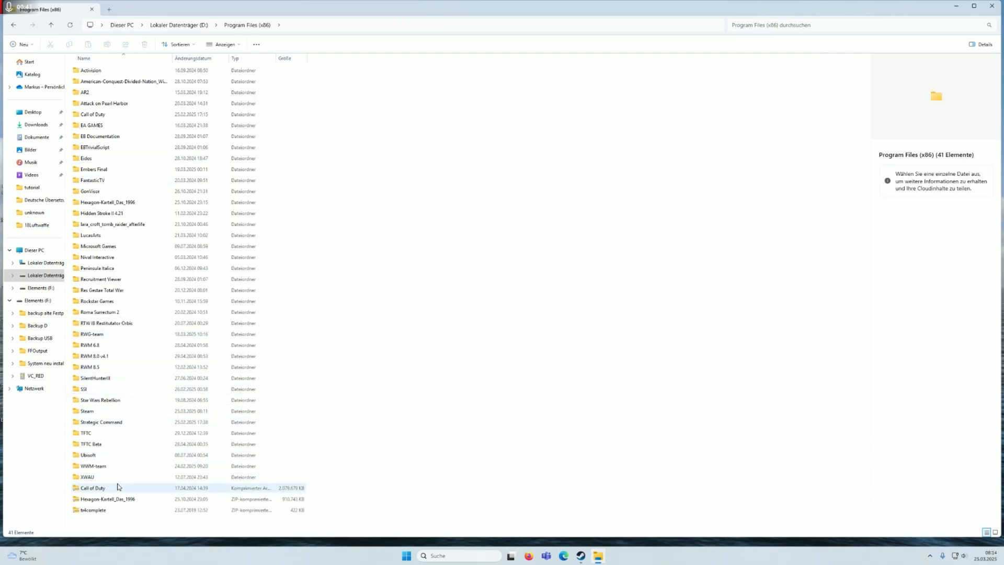
pyautogui.doubleClick(86, 410)
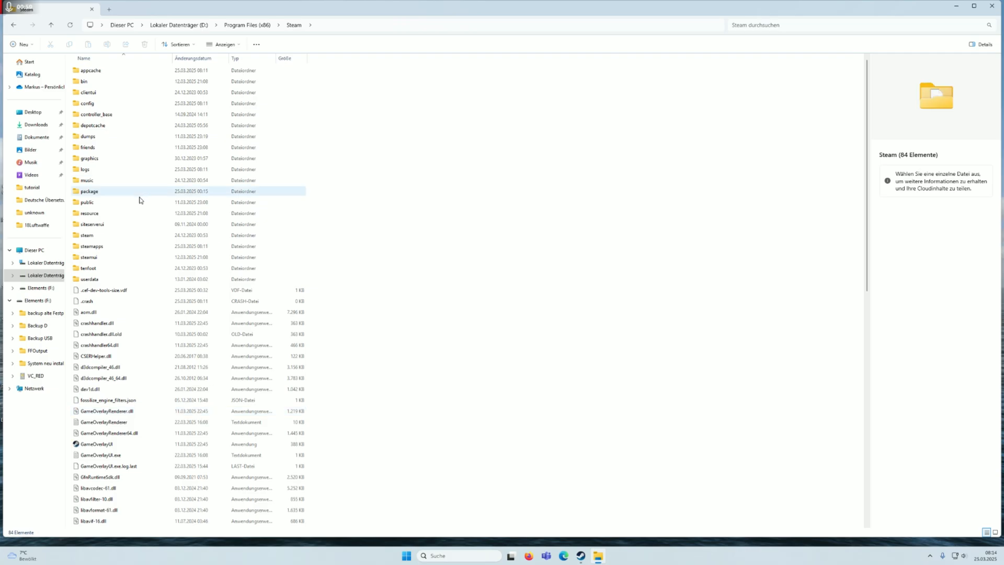
pyautogui.doubleClick(91, 246)
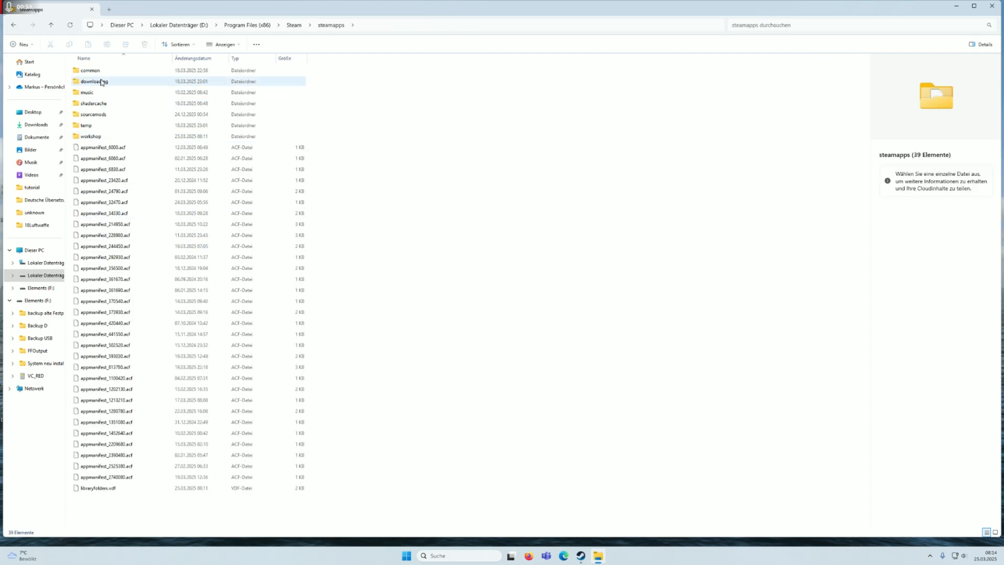
pyautogui.doubleClick(90, 71)
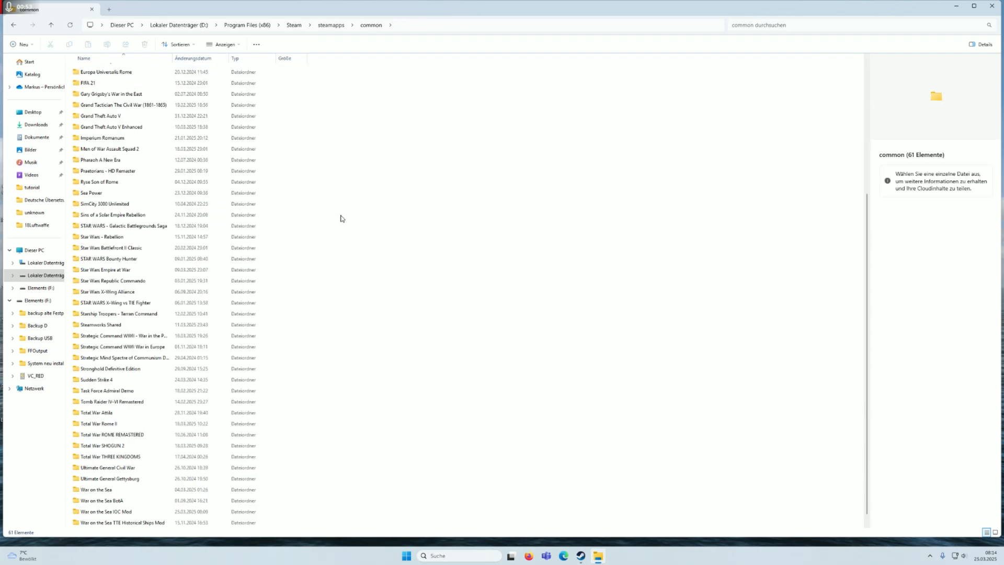
pyautogui.scroll(-3)
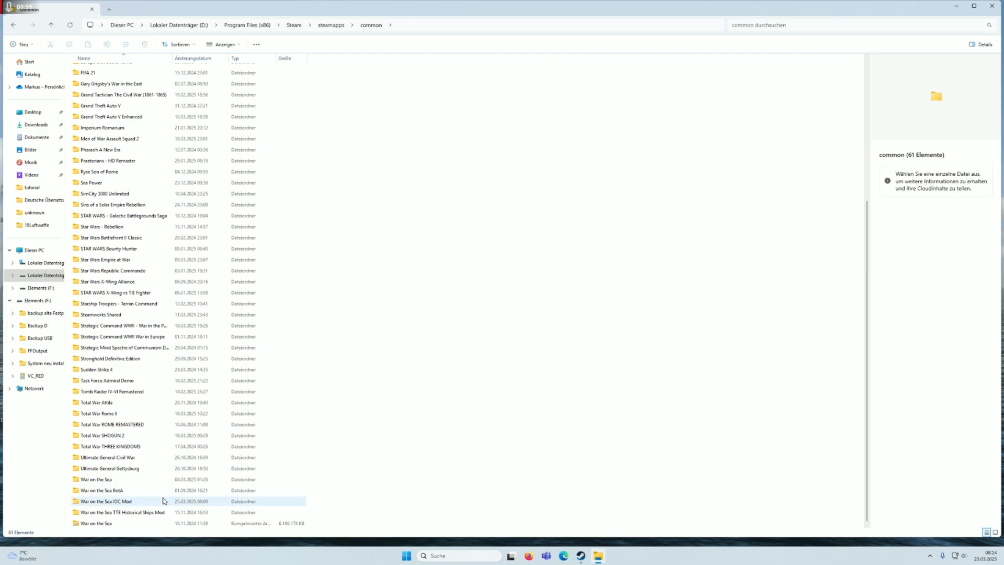
pyautogui.moveTo(149, 491)
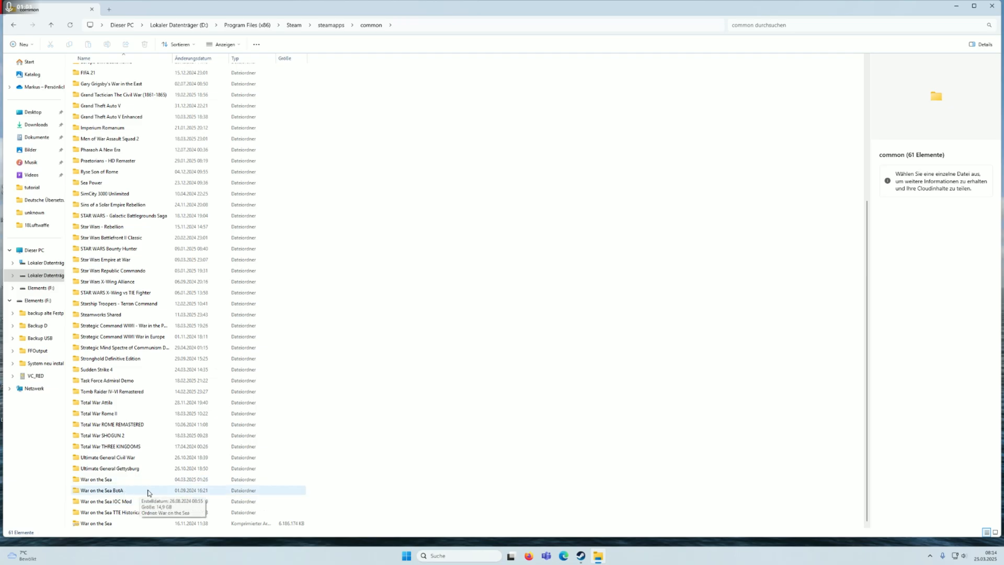
pyautogui.click(96, 479)
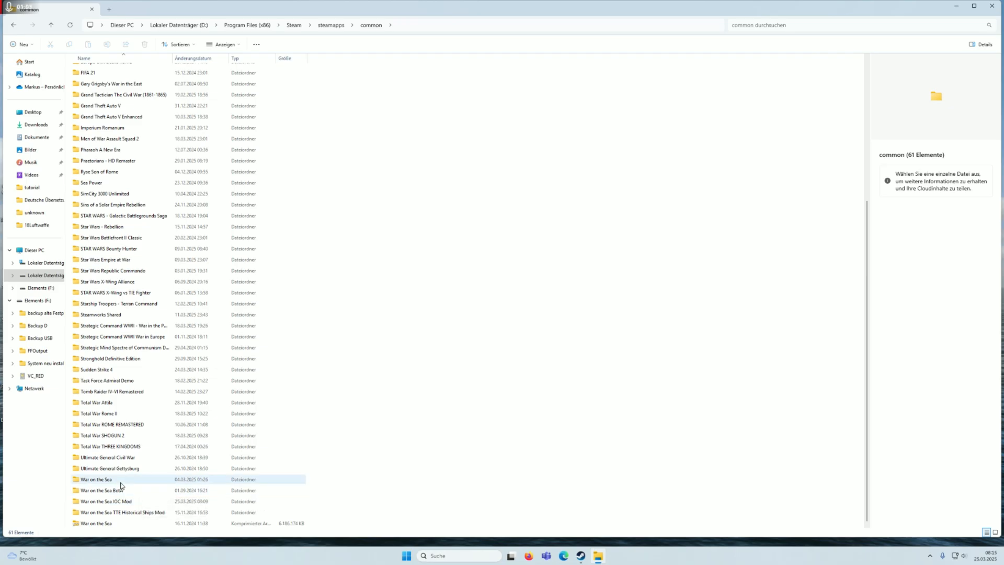
# Open the War on the Sea folder to view MODS, WarOnTheSea_Data, JSGME and the executable.
pyautogui.doubleClick(96, 479)
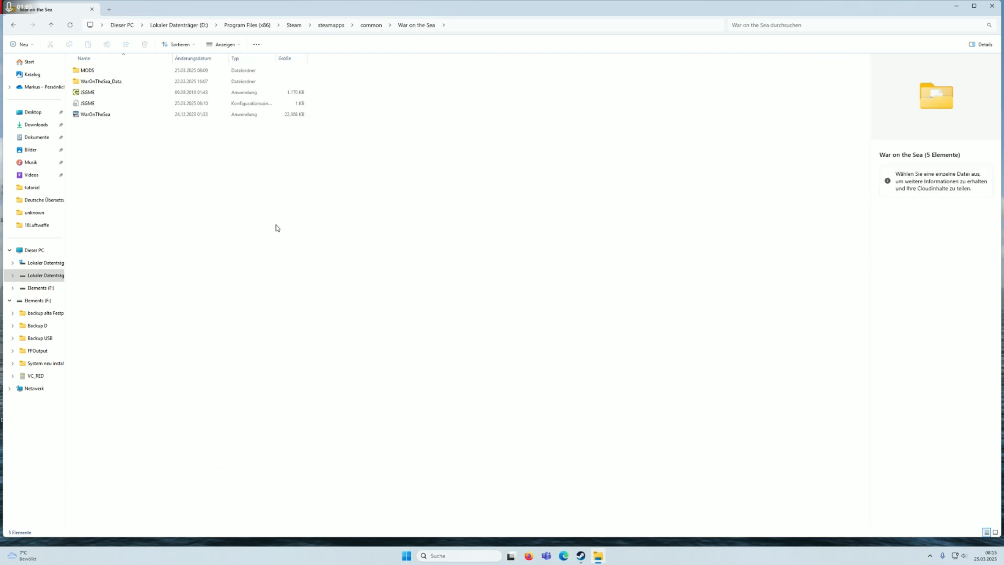
pyautogui.moveTo(263, 218)
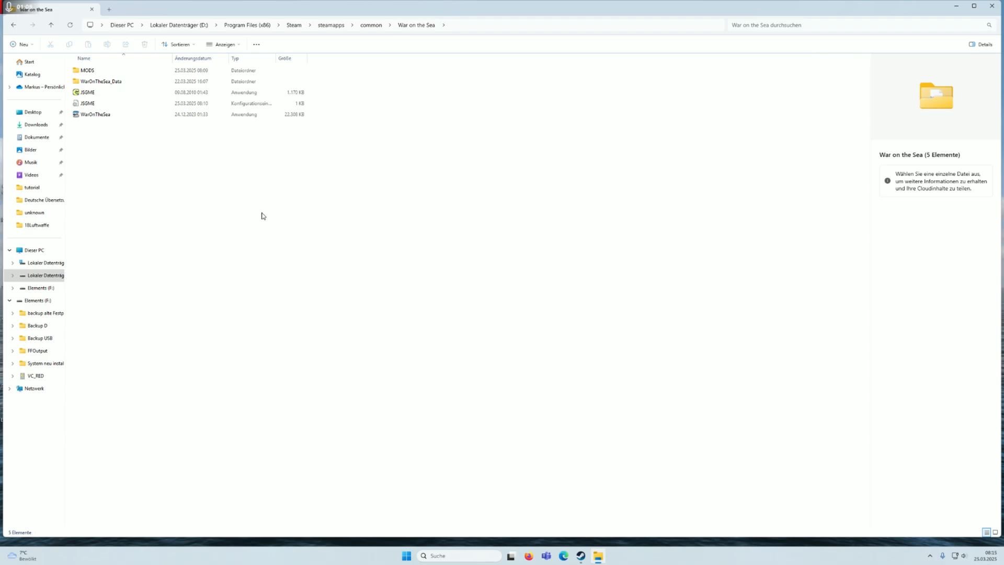
pyautogui.moveTo(201, 212)
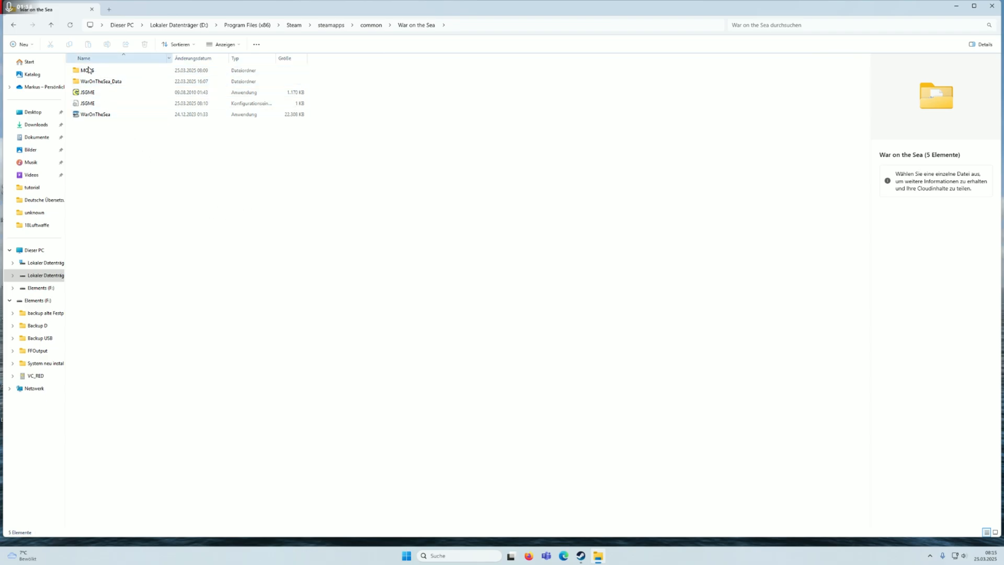
pyautogui.click(86, 69)
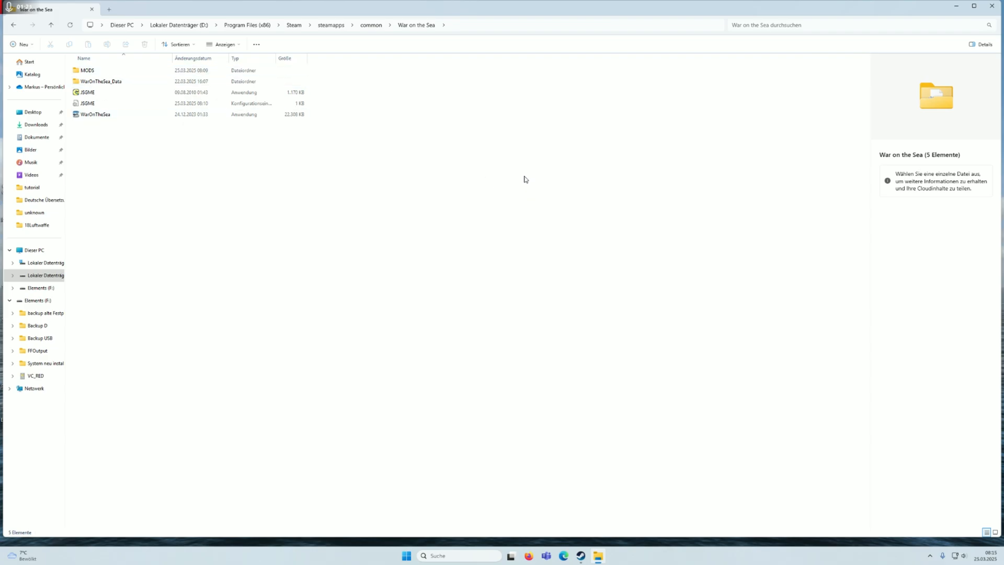
pyautogui.moveTo(211, 134)
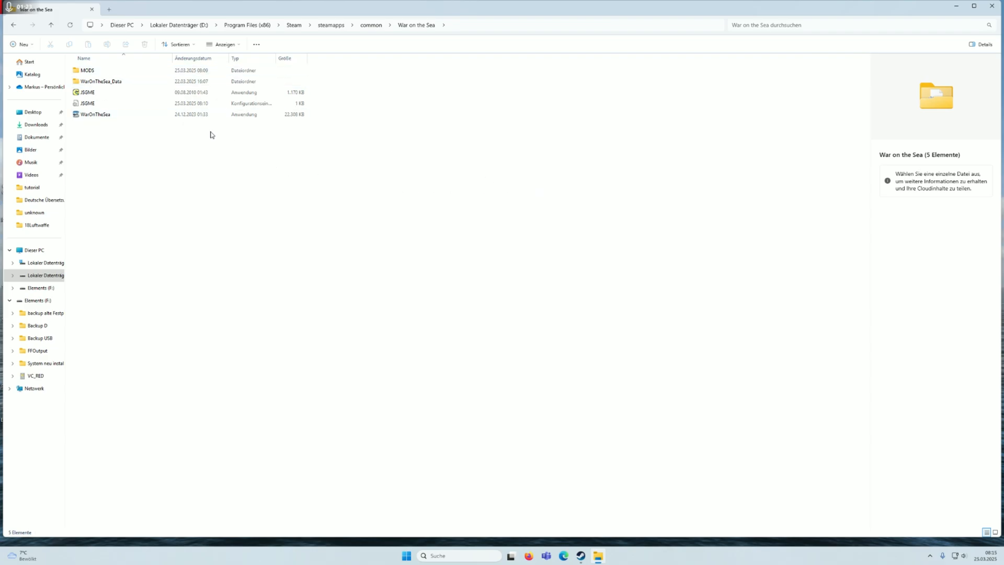
pyautogui.moveTo(651, 282)
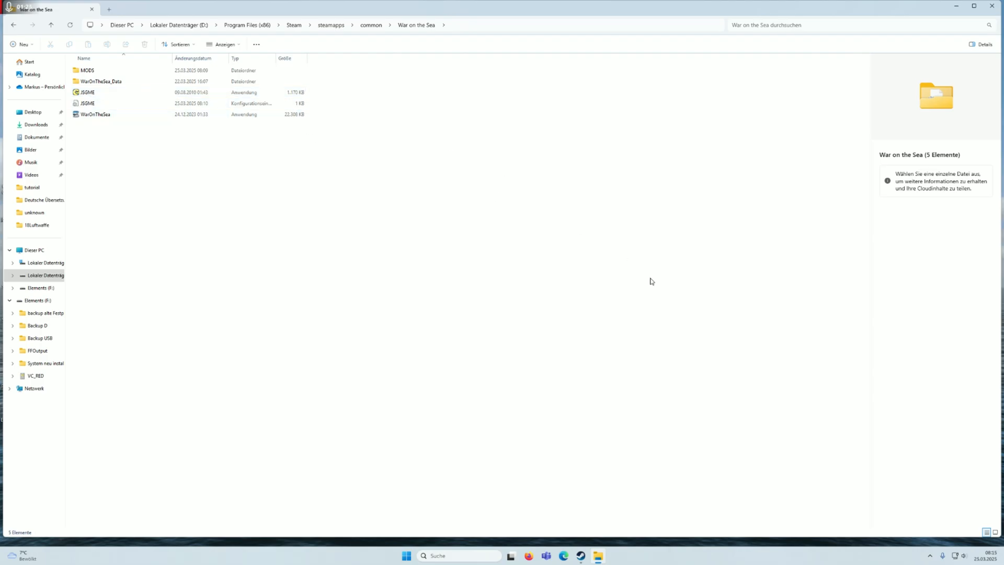
# Run 'Dateien auf Fehler überprüfen' from War on the Sea's Installed Files properties in Steam.
pyautogui.click(597, 555)
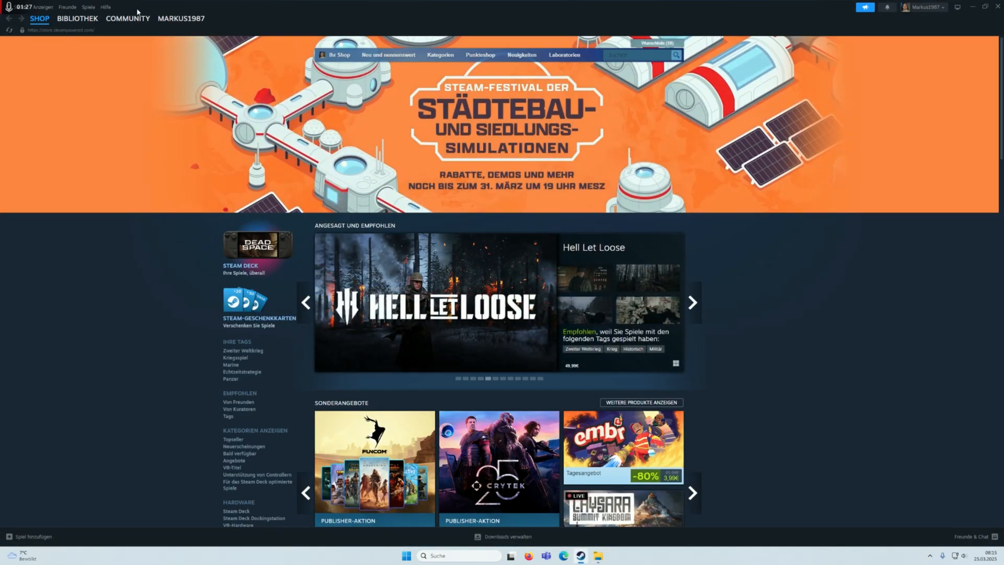
pyautogui.click(127, 18)
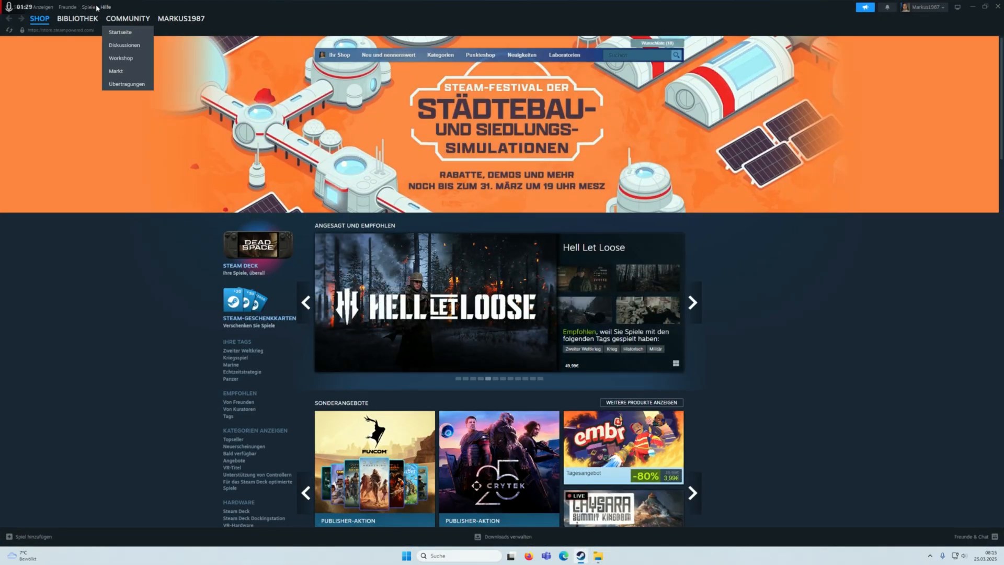
pyautogui.click(76, 18)
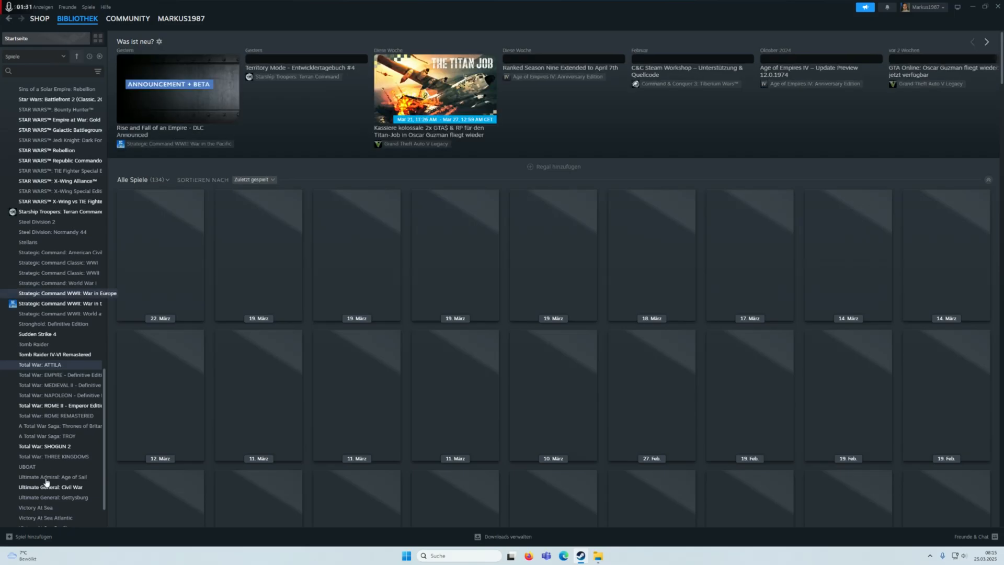
pyautogui.click(37, 490)
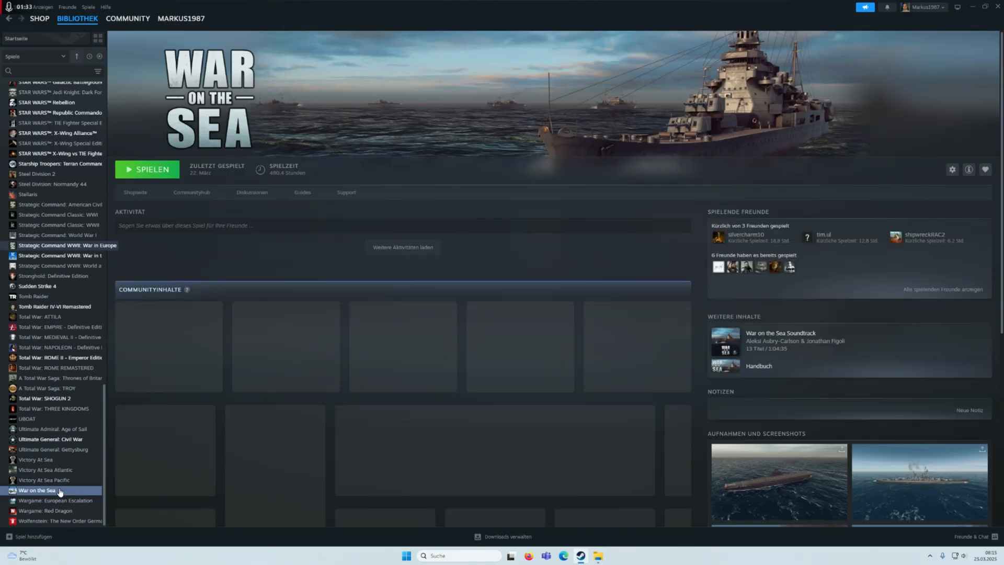
pyautogui.click(953, 170)
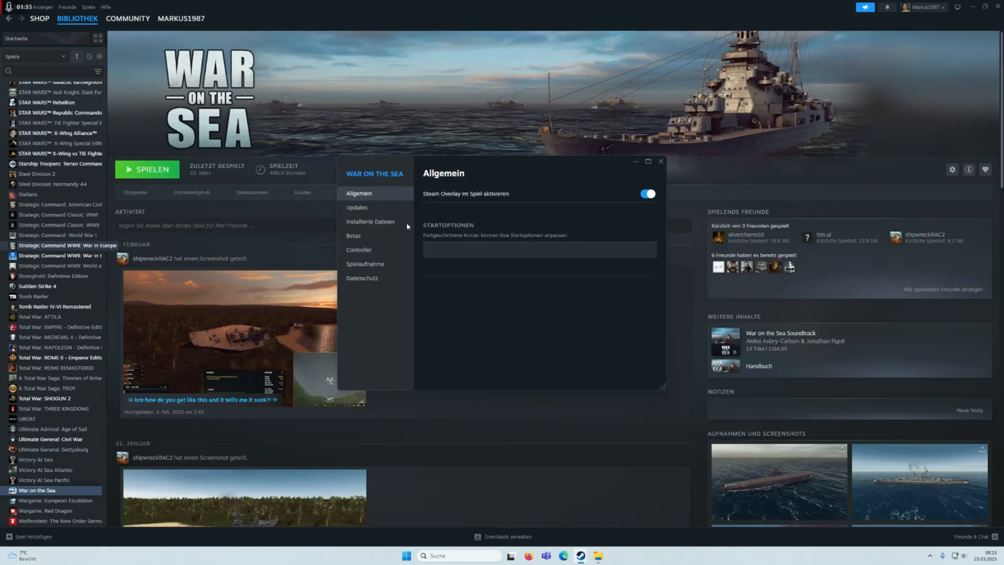
pyautogui.click(370, 221)
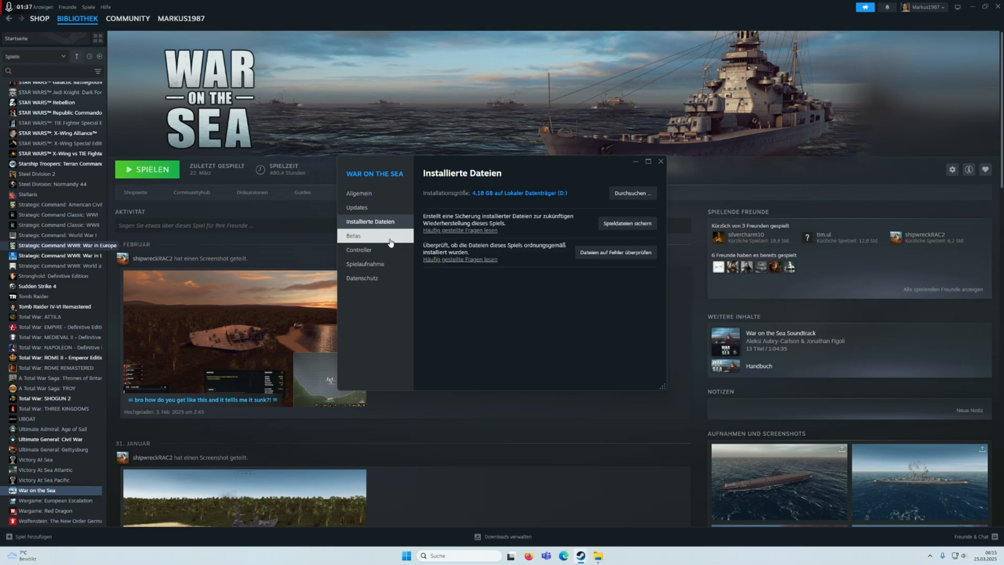
pyautogui.moveTo(615, 251)
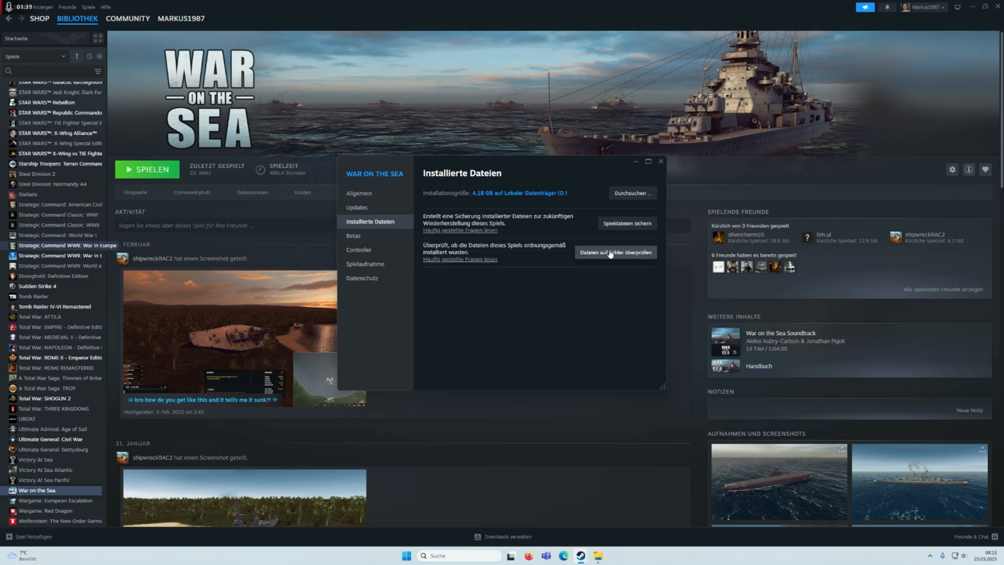
pyautogui.click(661, 161)
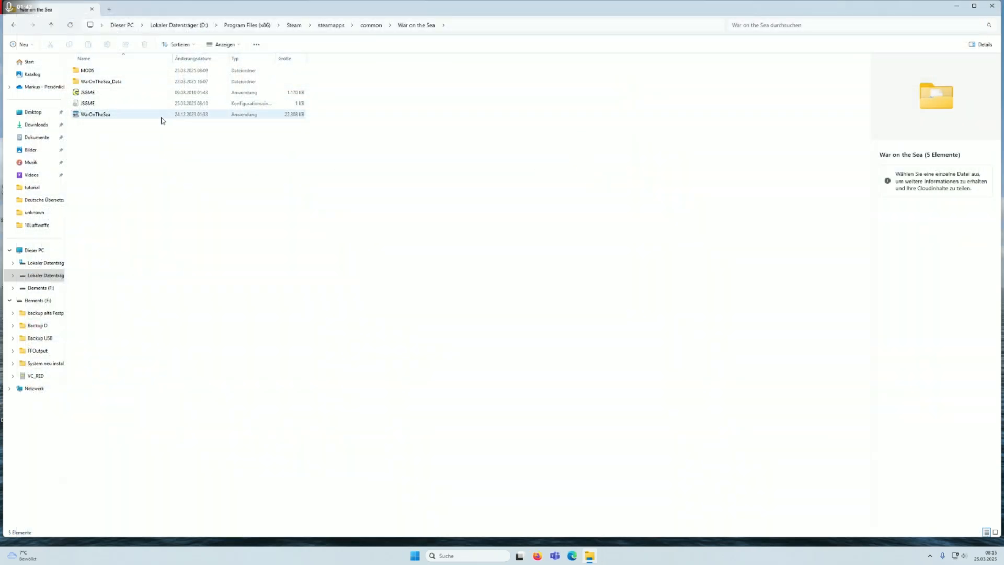
pyautogui.click(100, 81)
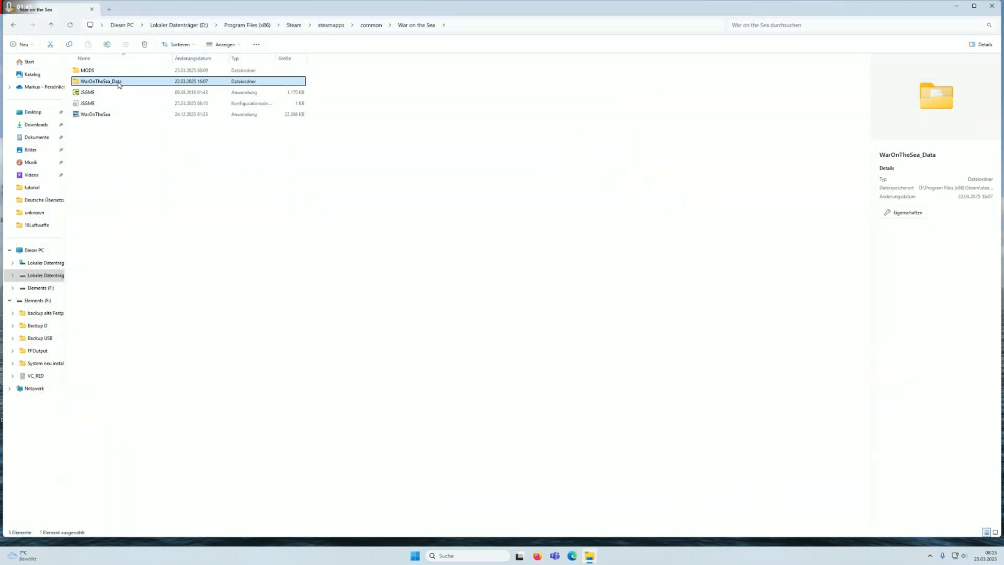
pyautogui.doubleClick(100, 81)
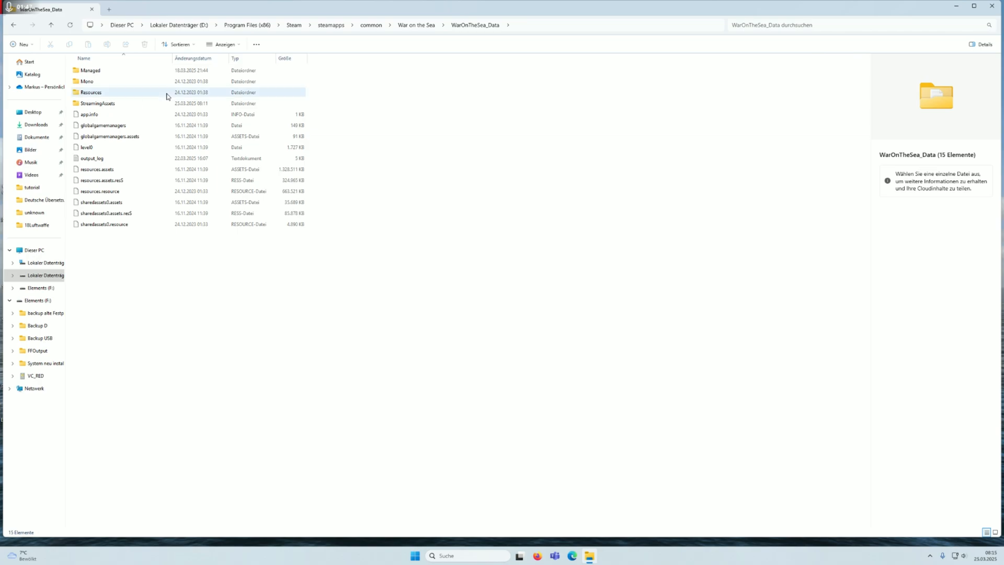
pyautogui.click(98, 103)
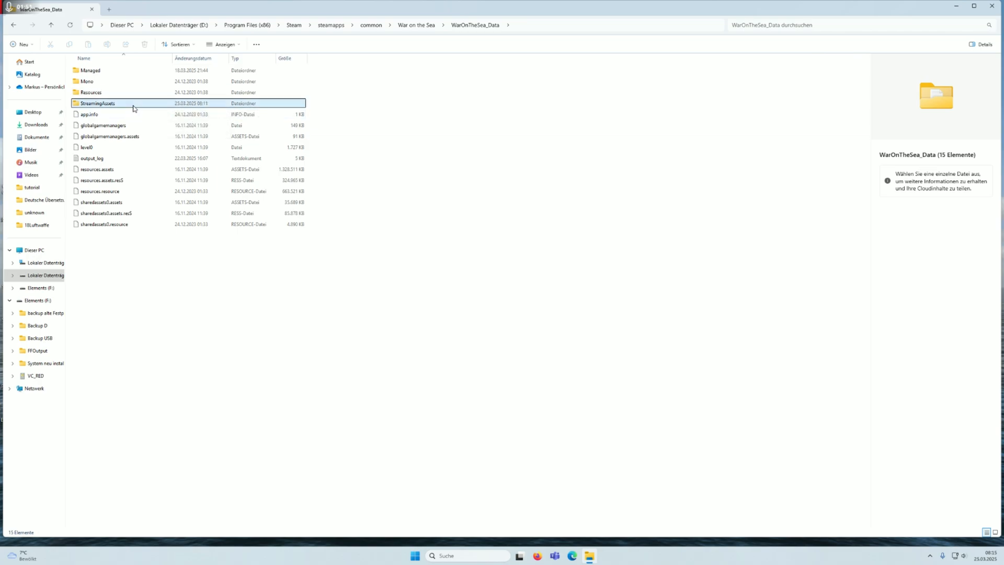
pyautogui.doubleClick(98, 103)
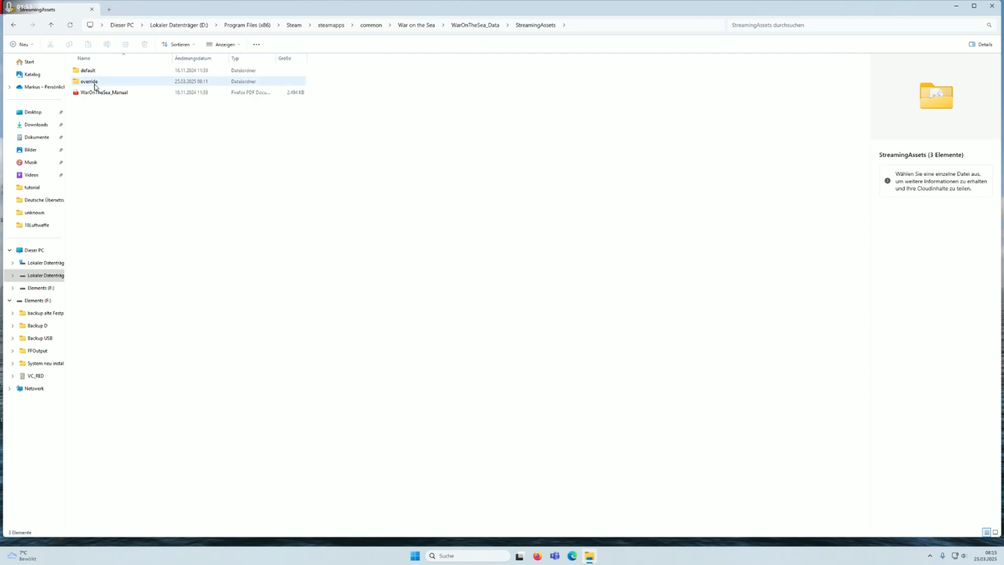
pyautogui.click(88, 81)
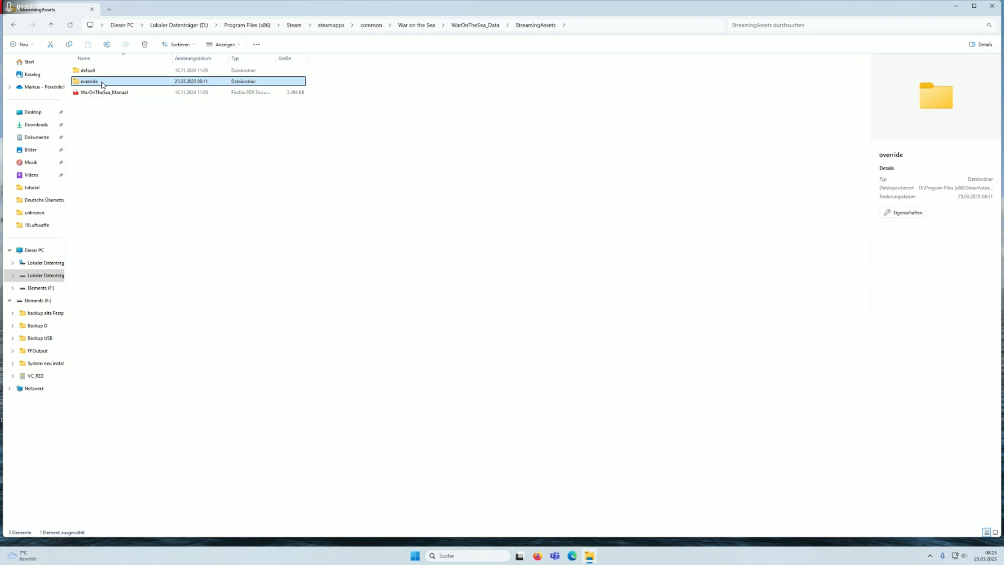
pyautogui.moveTo(154, 83)
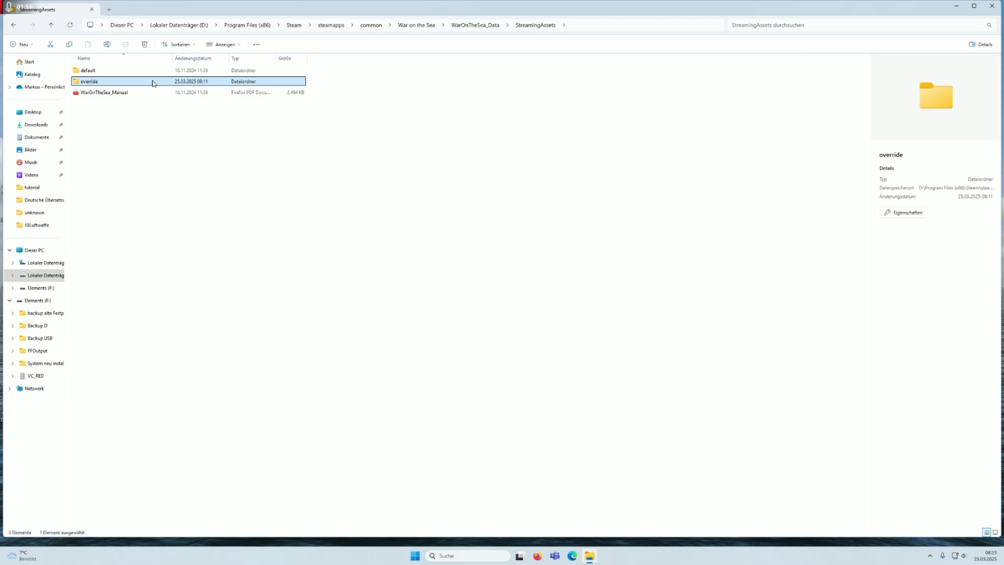
pyautogui.moveTo(103, 85)
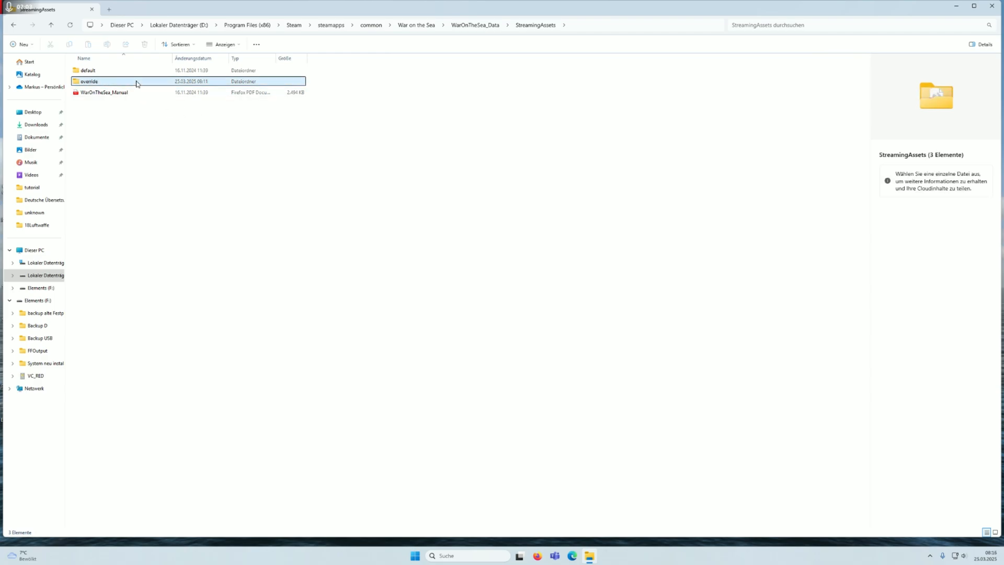
pyautogui.click(13, 25)
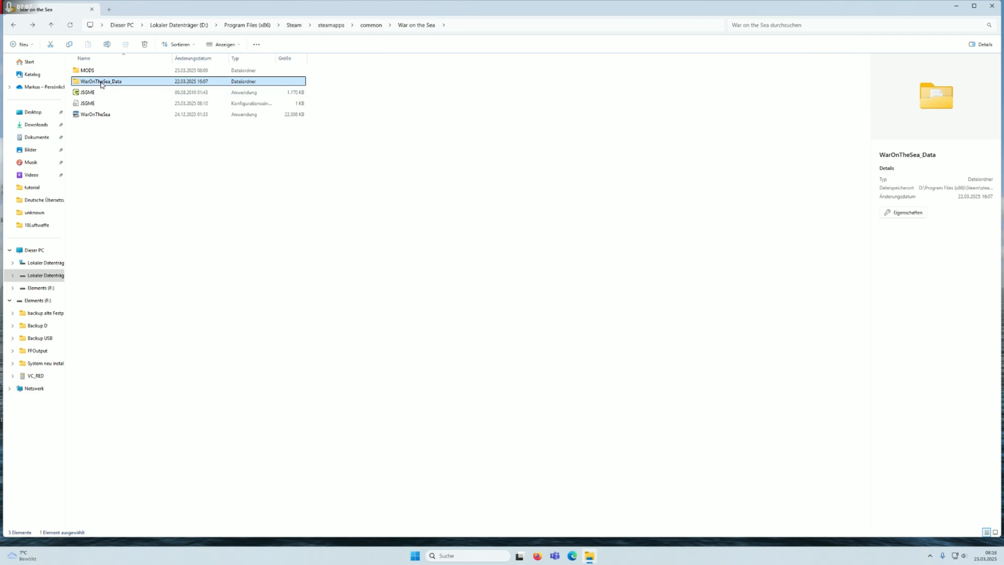
pyautogui.moveTo(100, 94)
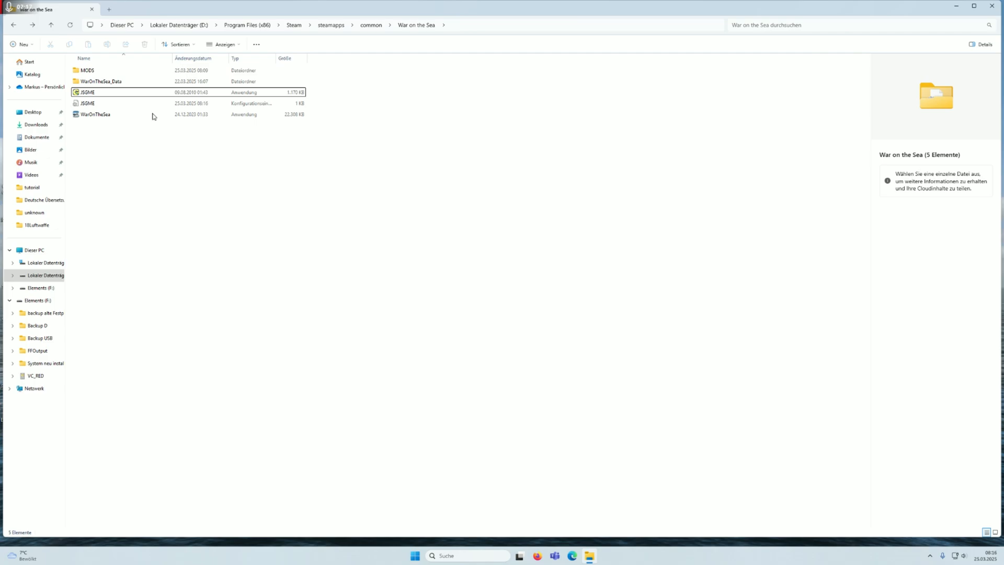
pyautogui.moveTo(91, 103)
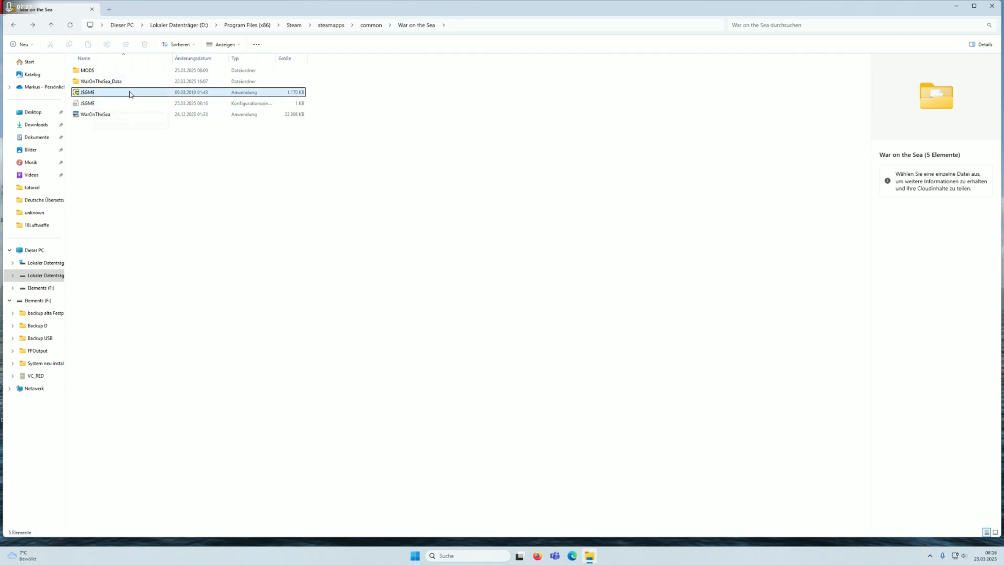
pyautogui.doubleClick(86, 92)
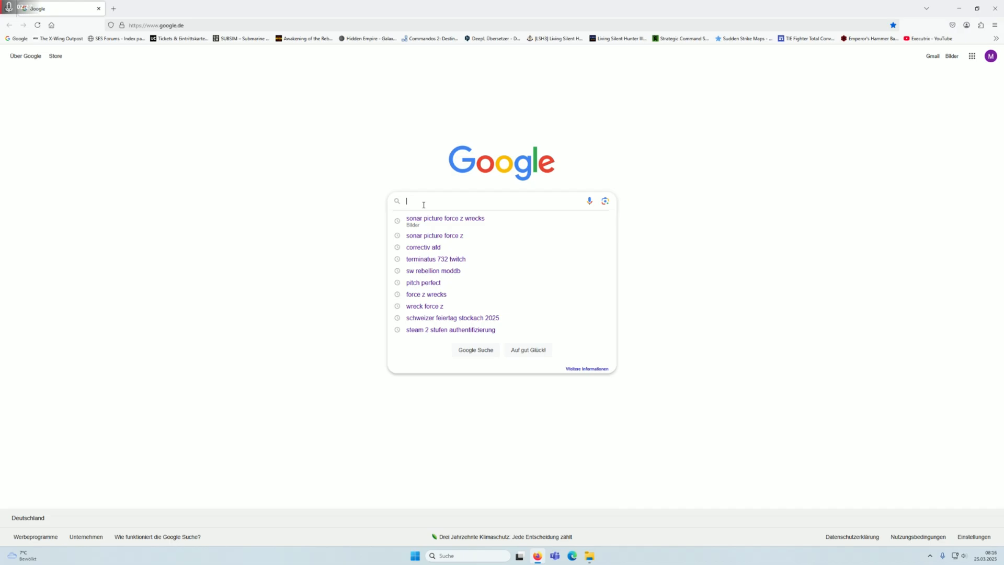
# Search Google for 'JSGME' and open the Flight-Sim.org JoneSoft Generic Mod Enabler result.
pyautogui.write('JSGME')
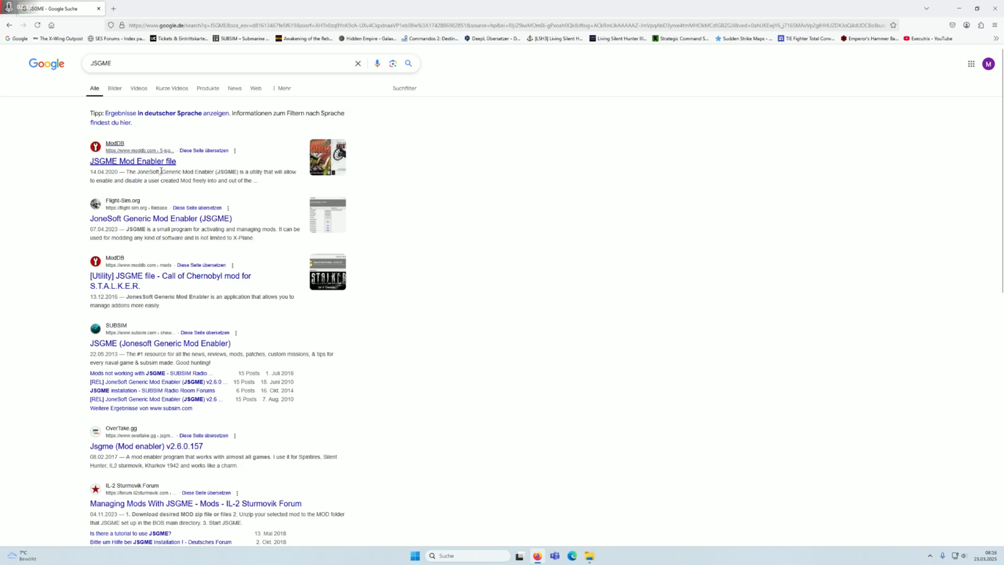
pyautogui.moveTo(171, 253)
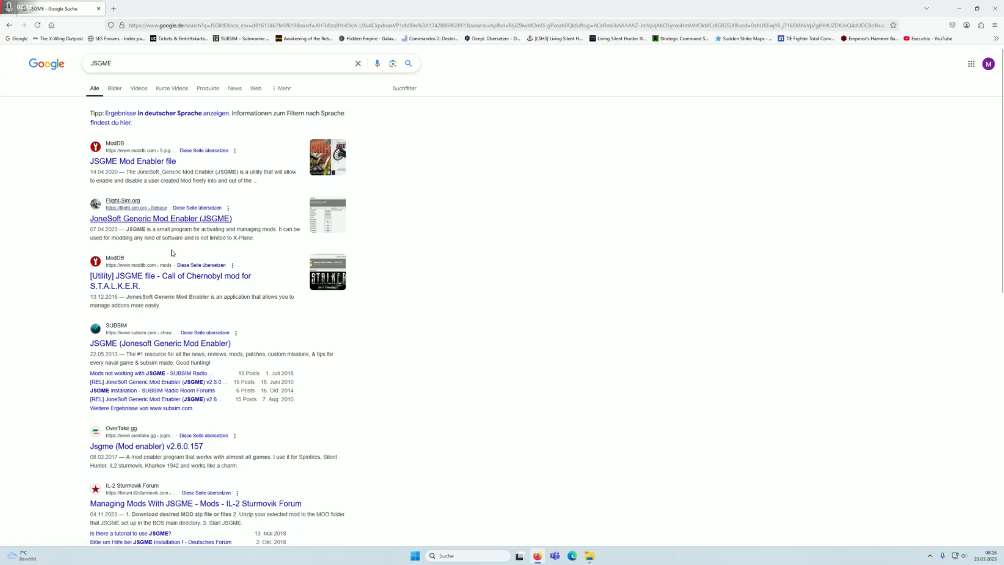
pyautogui.click(161, 219)
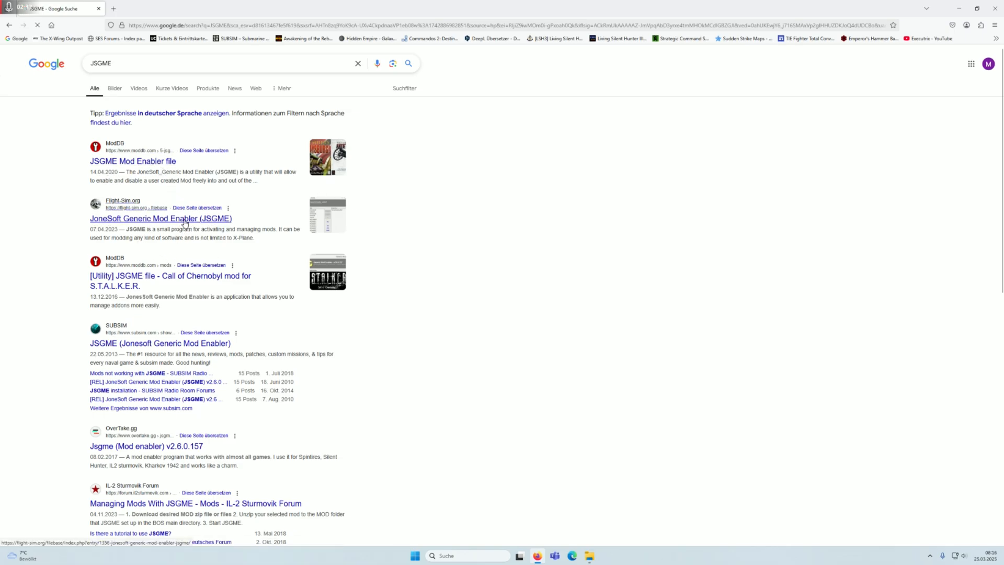
# Accept Flight-Sim.org's Nutzungsbedingungen to reach the JSGME.zip download page.
pyautogui.click(160, 219)
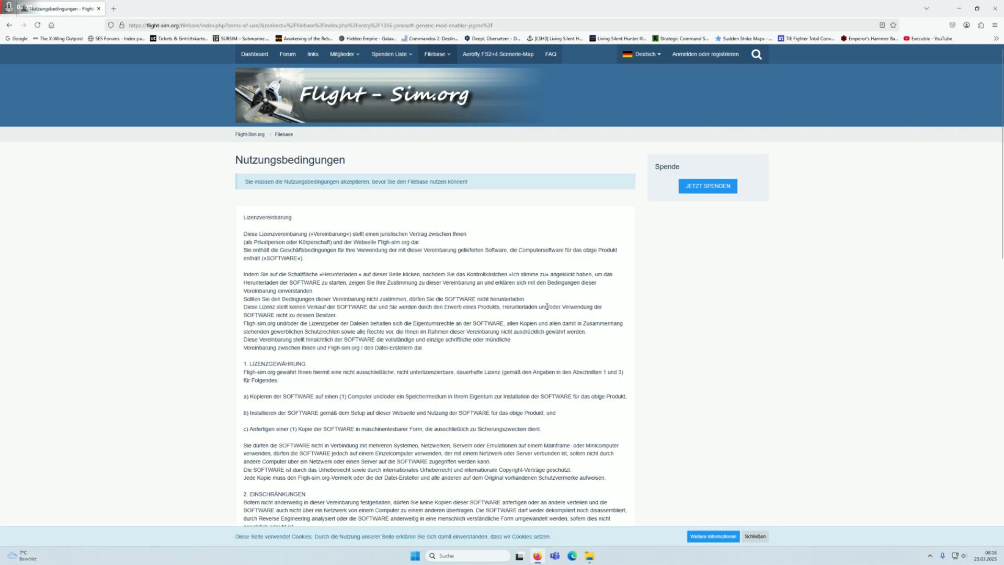
pyautogui.scroll(-3)
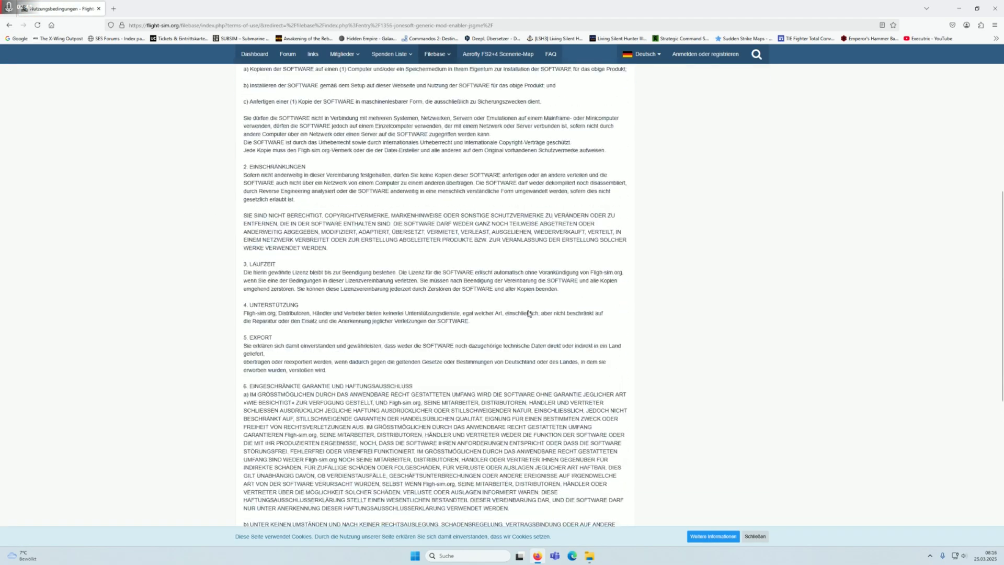
pyautogui.click(9, 25)
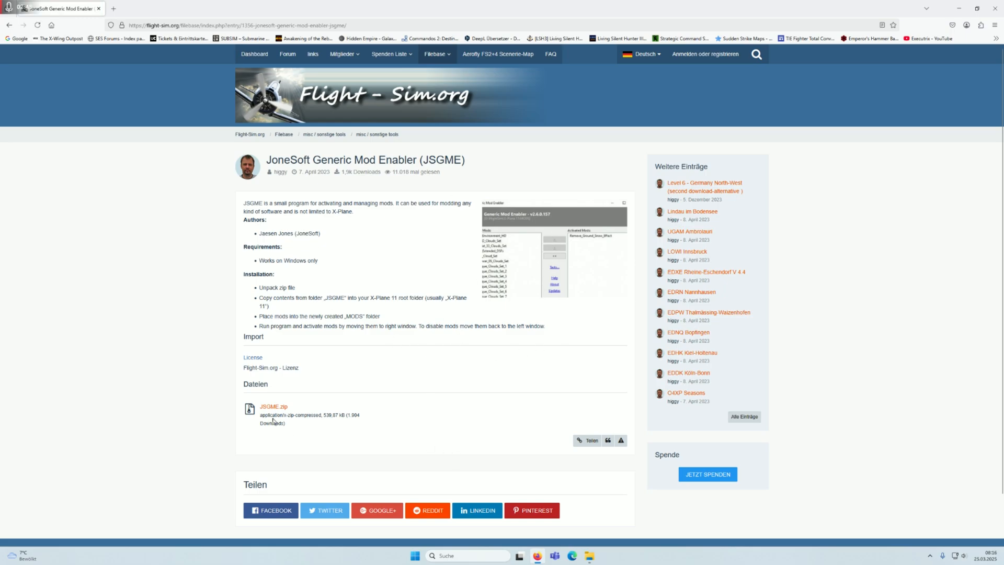
pyautogui.moveTo(546, 230)
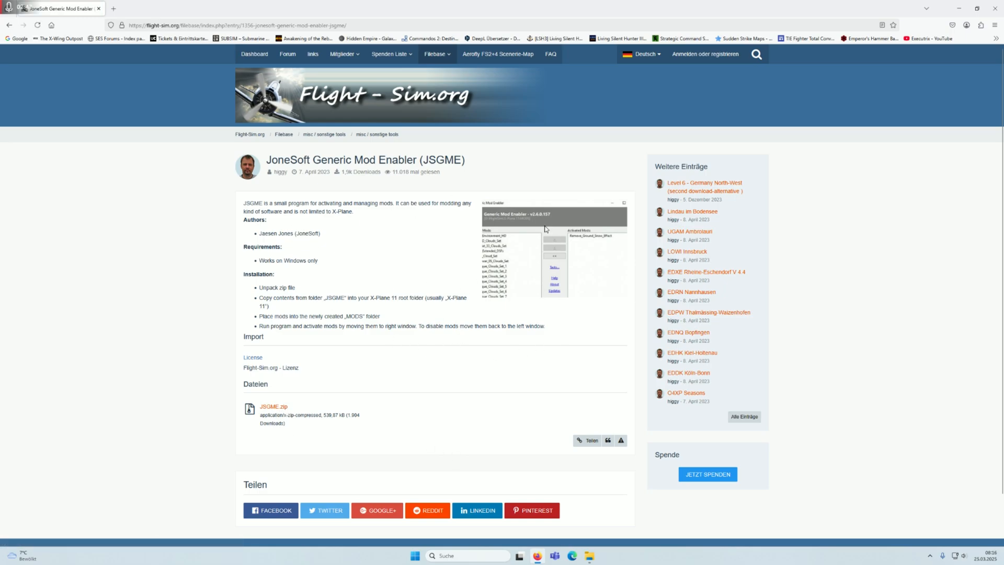
pyautogui.moveTo(527, 234)
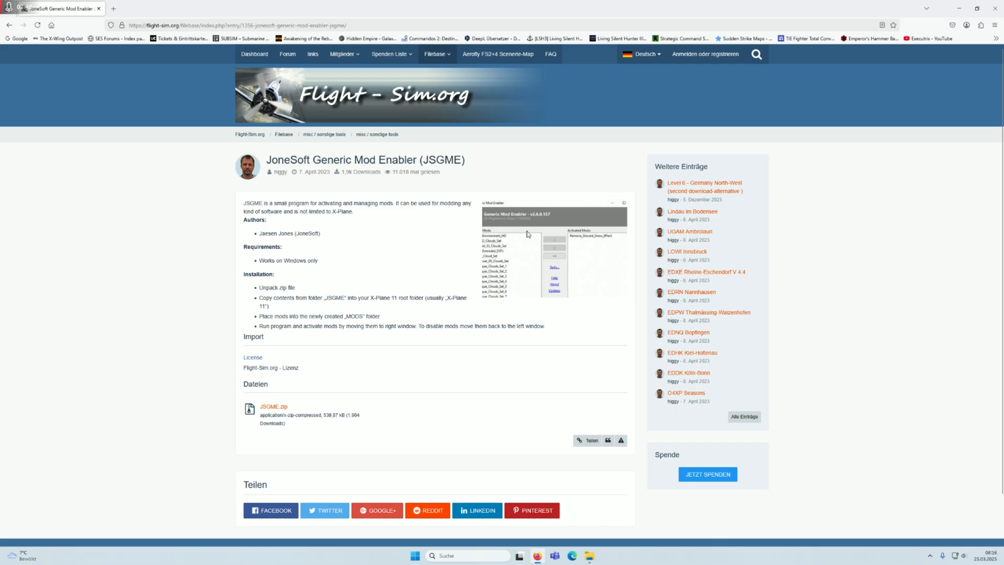
pyautogui.moveTo(298, 291)
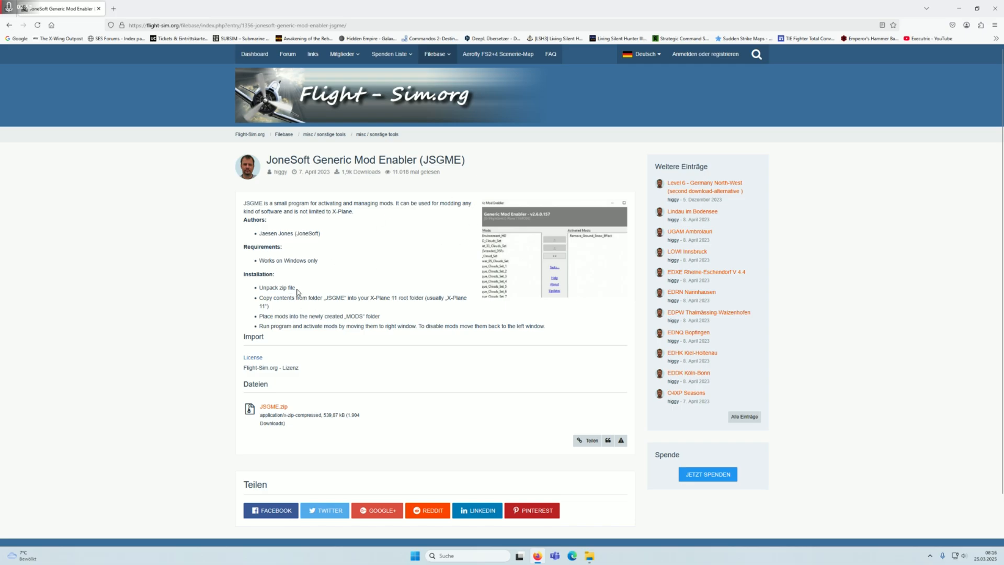
pyautogui.moveTo(297, 297)
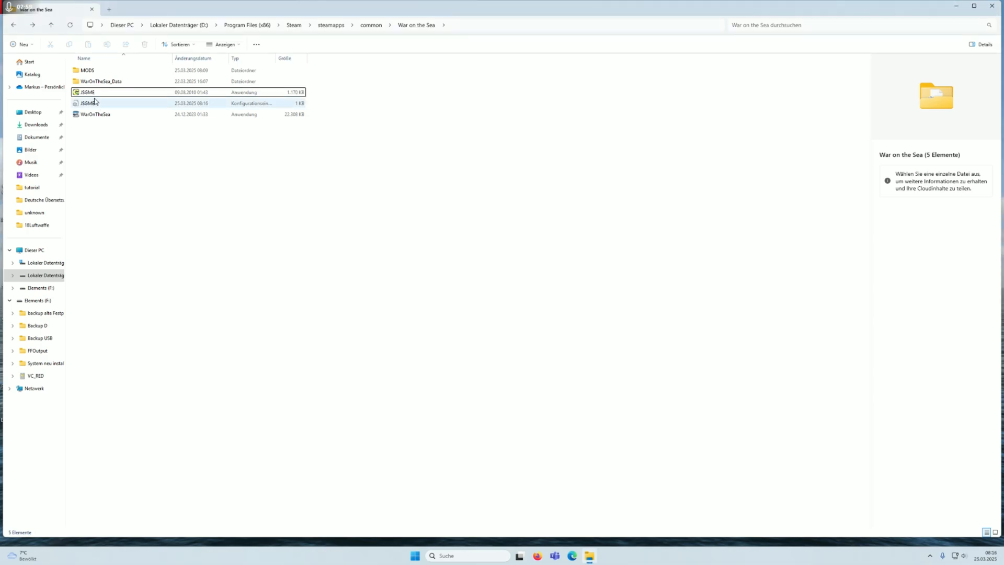
# Launch JSGME with admin permission, check its 12 inactive mods, and close it.
pyautogui.doubleClick(95, 114)
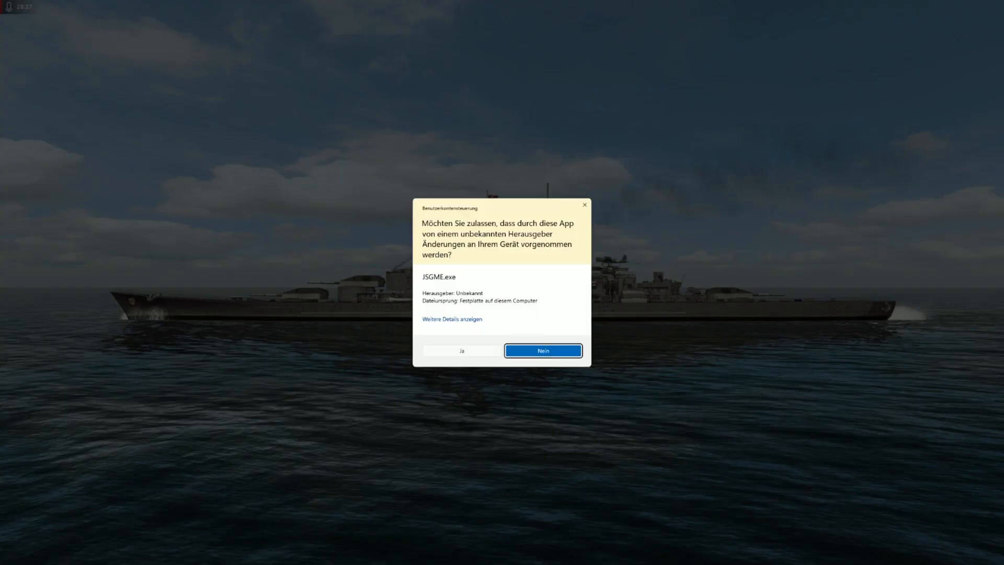
pyautogui.click(461, 351)
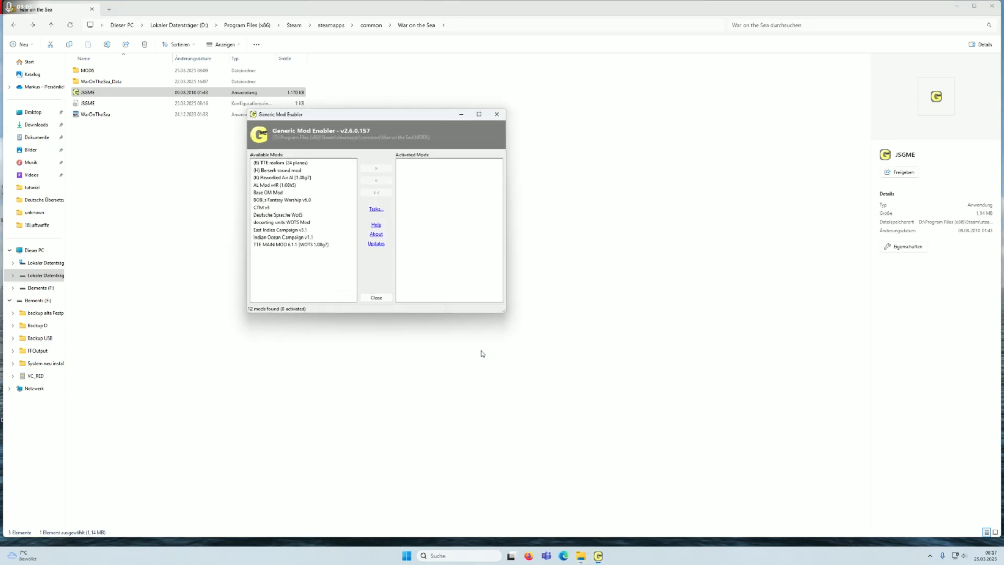
pyautogui.moveTo(379, 168)
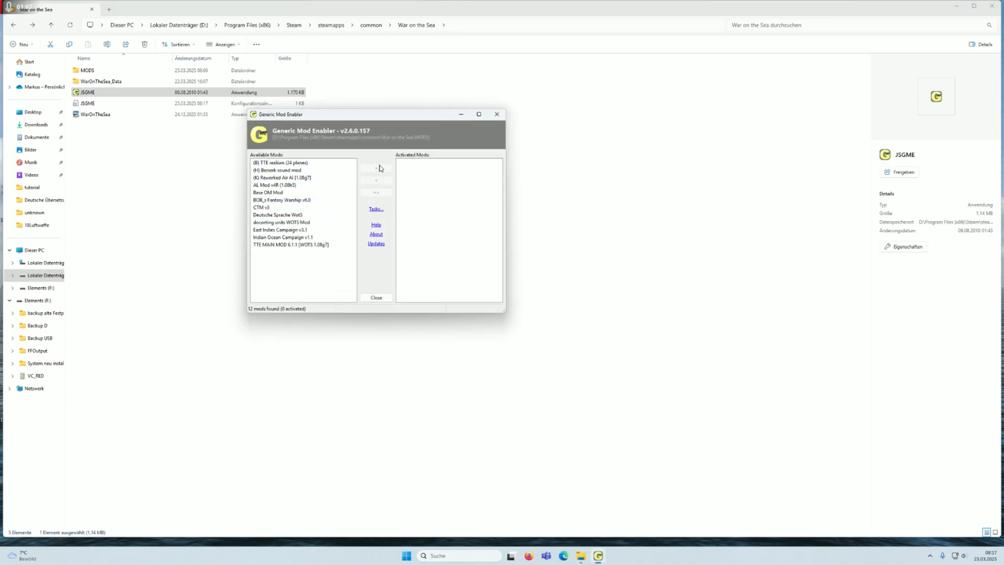
pyautogui.click(497, 114)
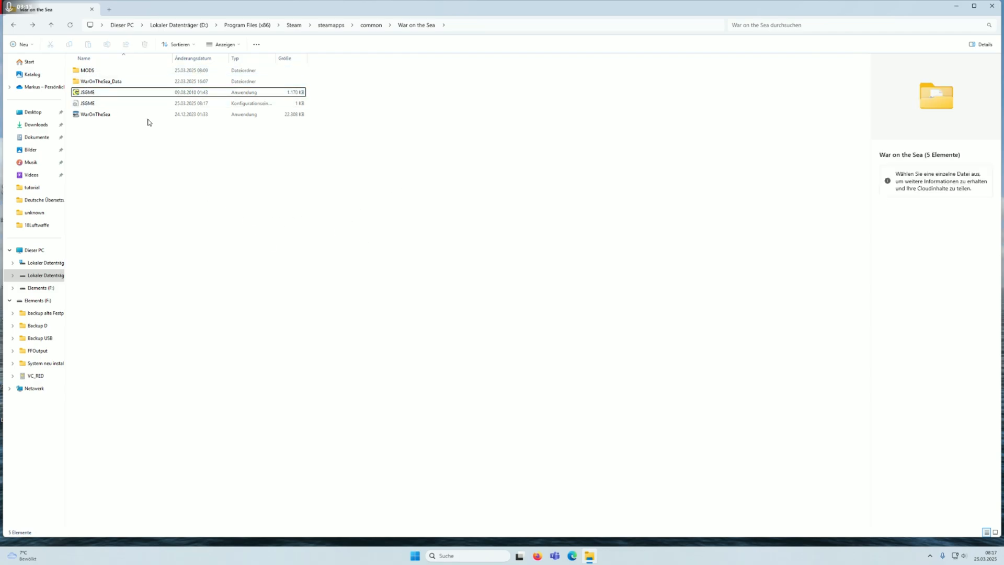
# Open the game's MODS folder to view the installed mods.
pyautogui.doubleClick(87, 69)
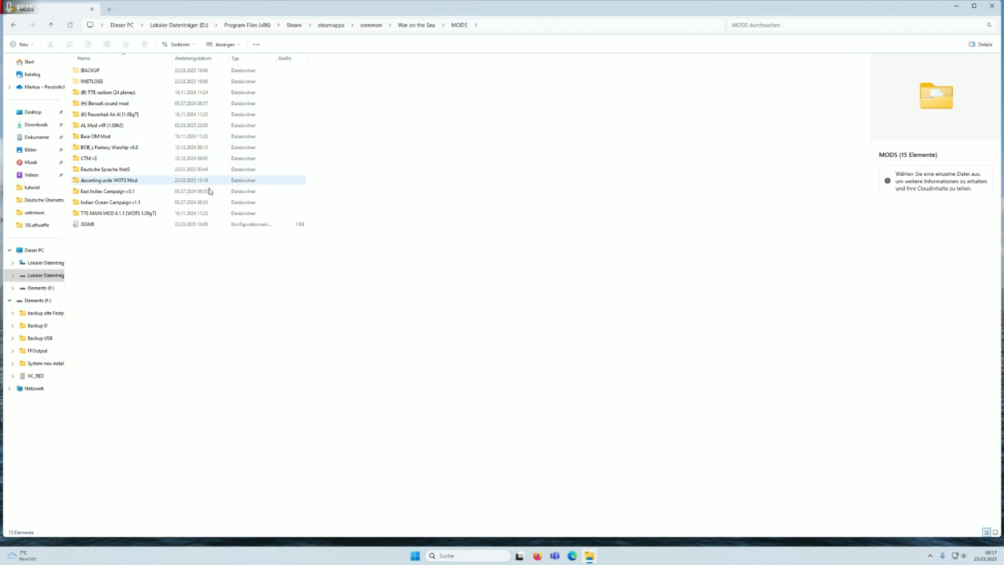
pyautogui.moveTo(104, 179)
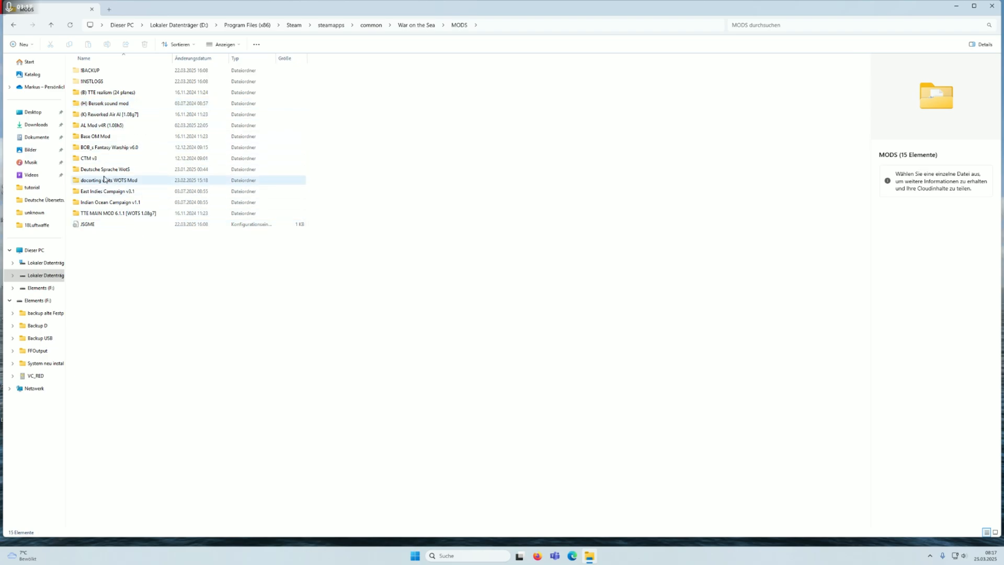
pyautogui.click(133, 169)
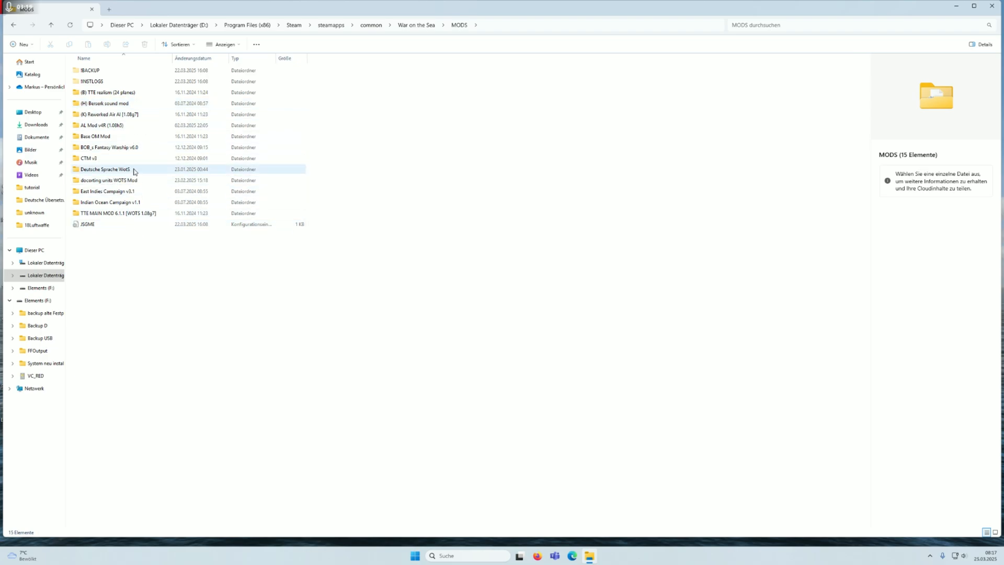
pyautogui.click(95, 136)
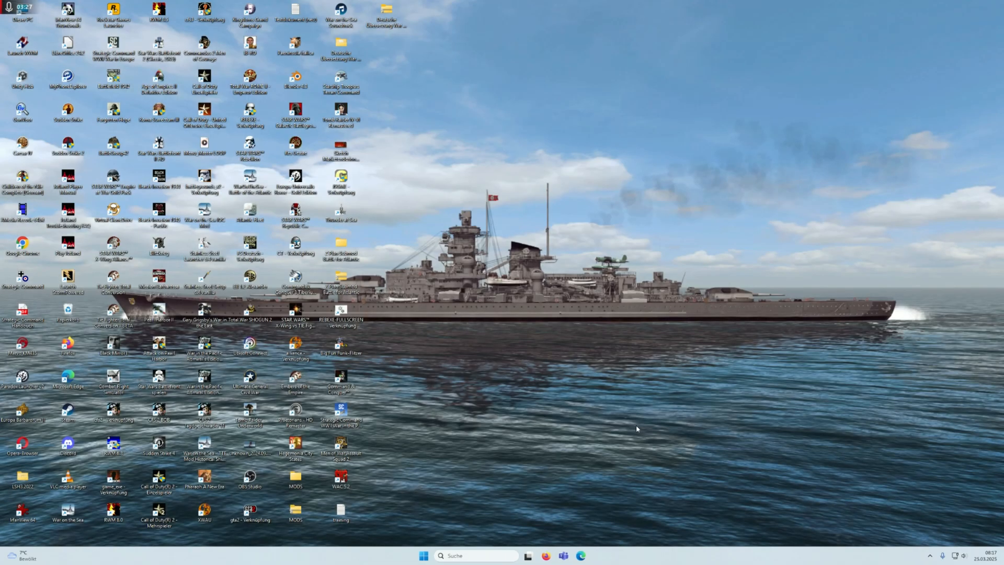
pyautogui.moveTo(933, 556)
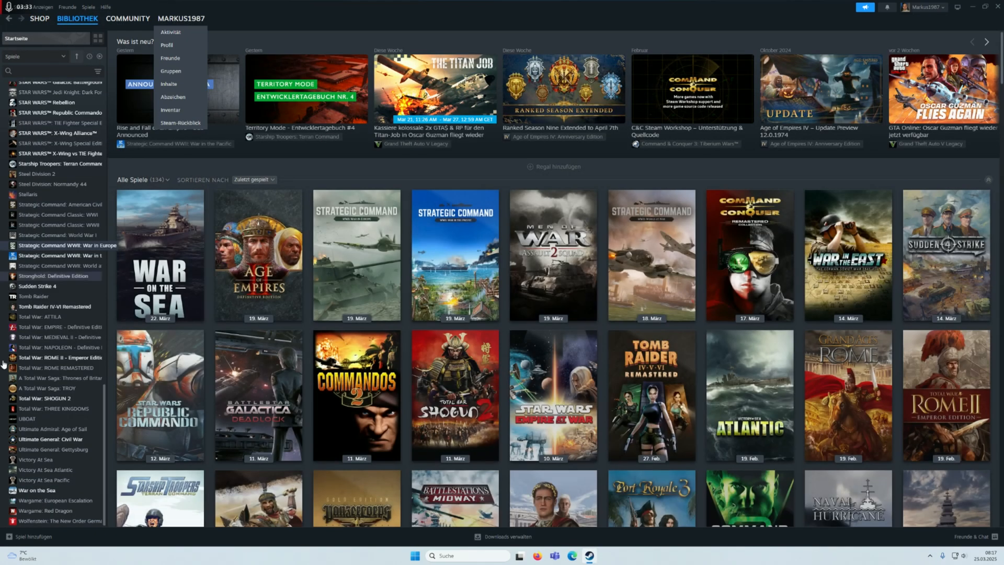
# Go from War on the Sea's library page to its Discussions' Modding & Custom Content forum.
pyautogui.click(37, 490)
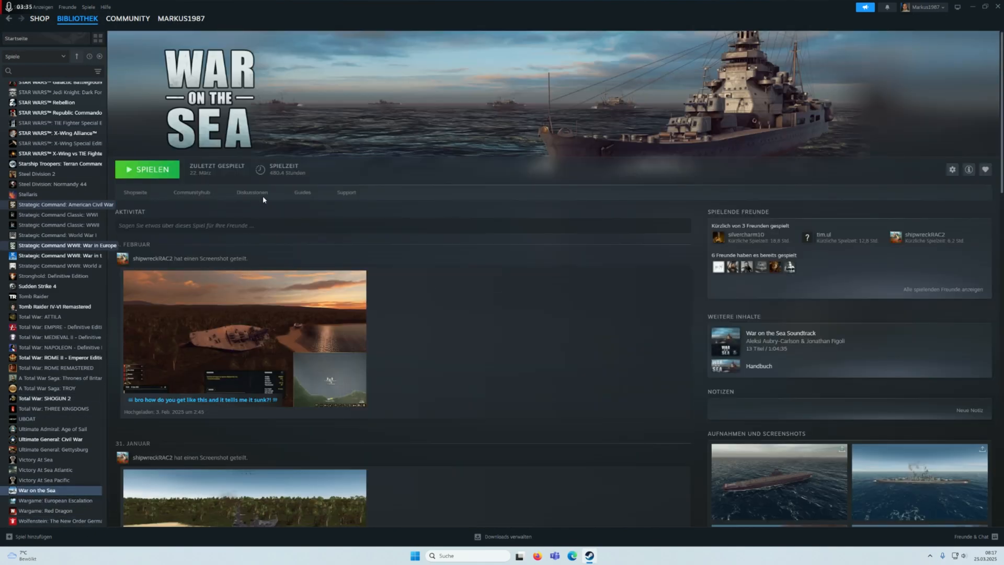
pyautogui.click(252, 192)
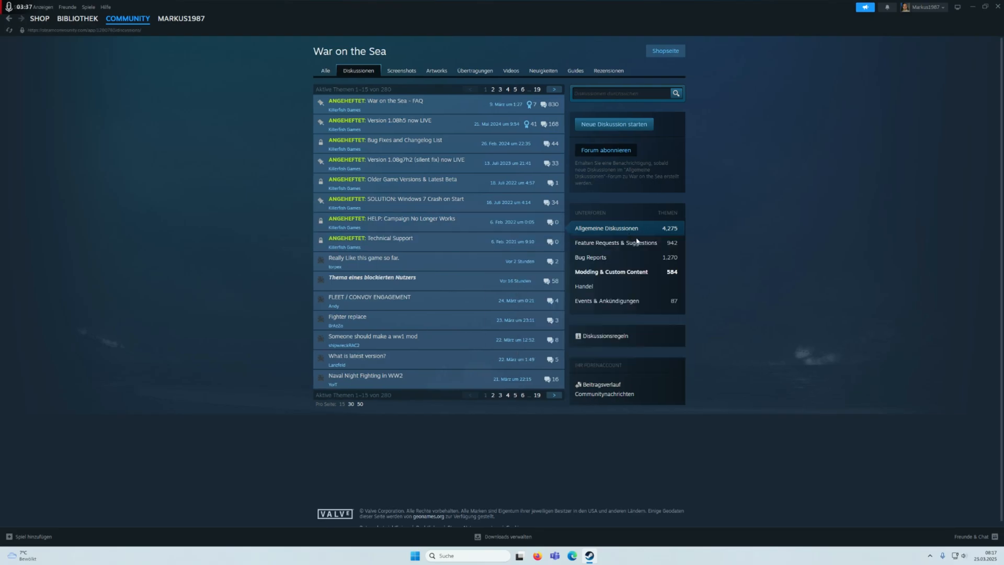
pyautogui.click(610, 272)
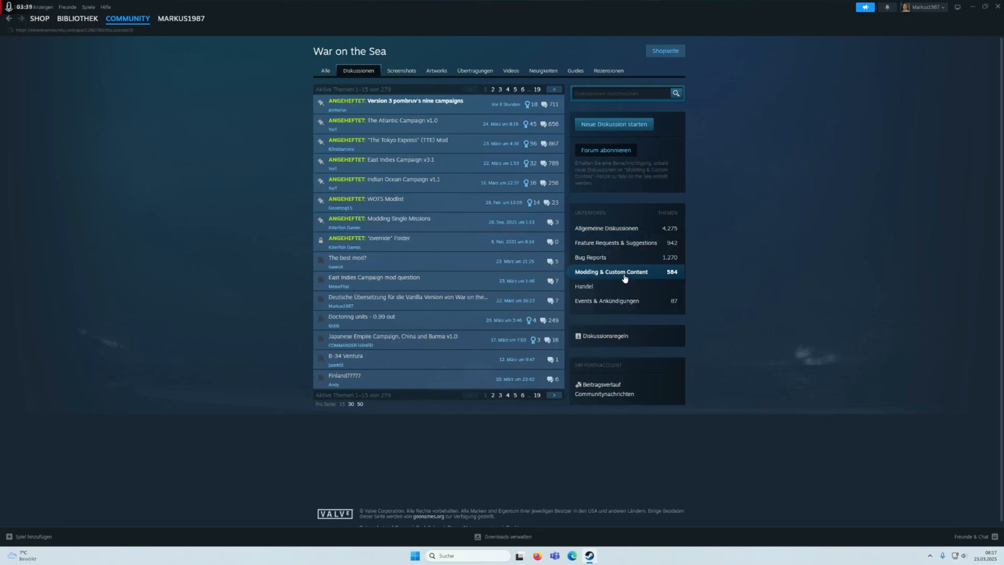
pyautogui.moveTo(404, 120)
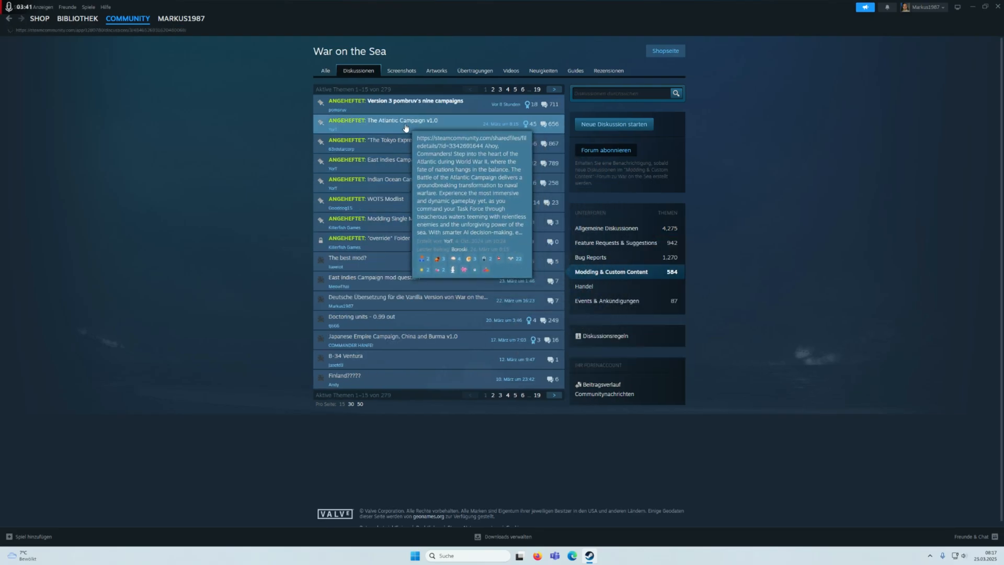
# Open 'The Atlantic Campaign v1.0' thread and read down to its download links and instructions.
pyautogui.click(383, 120)
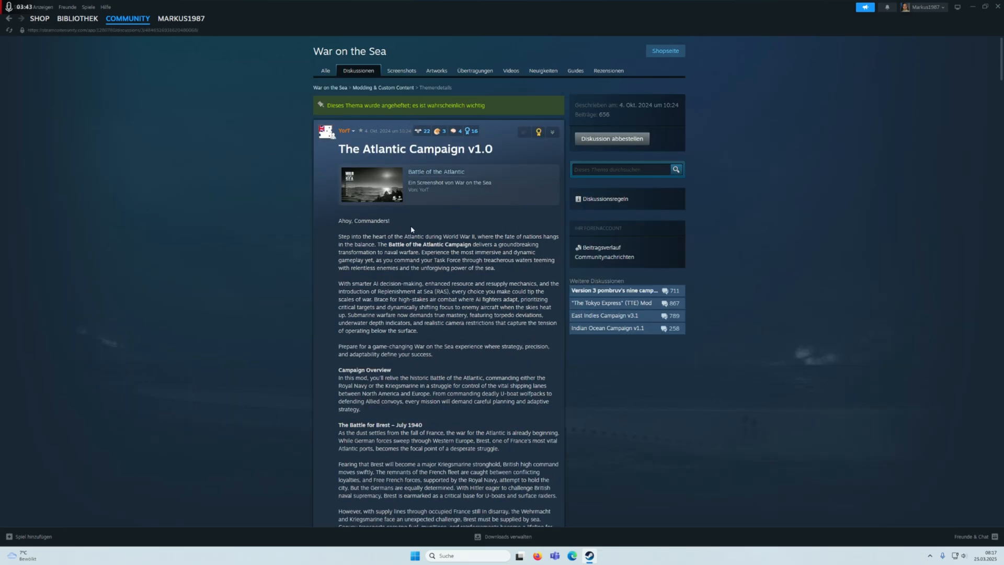
pyautogui.scroll(-3)
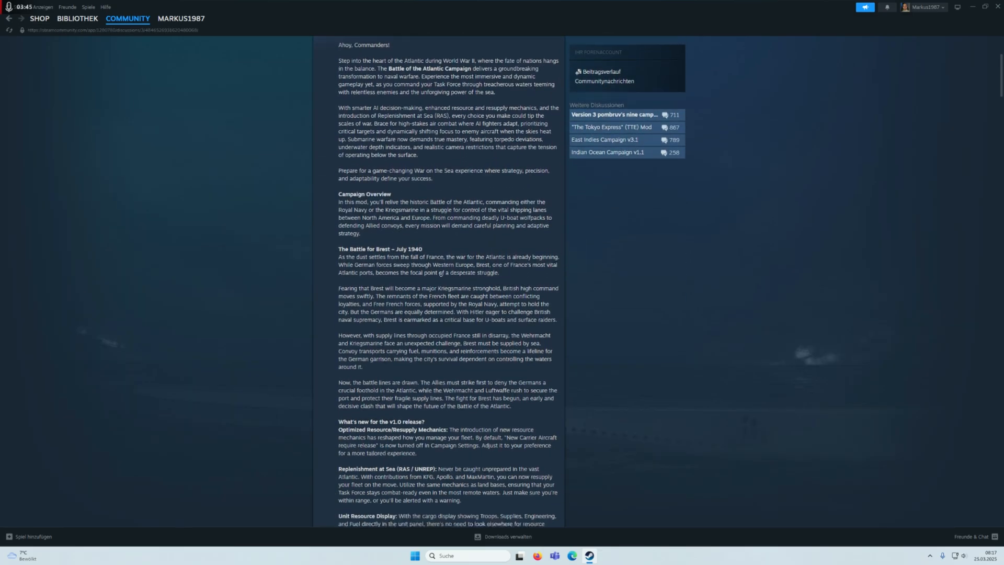
pyautogui.scroll(-3)
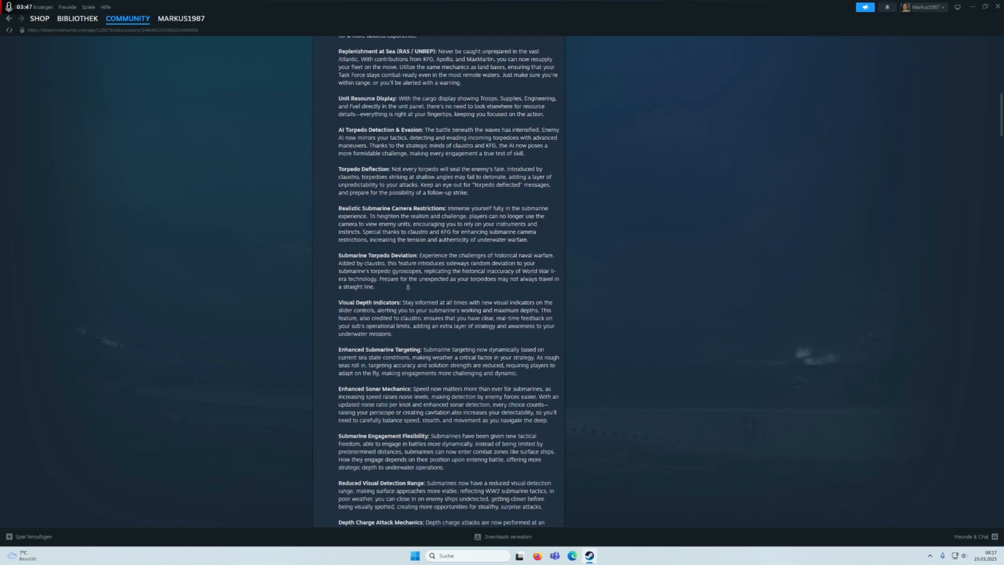
pyautogui.scroll(-3)
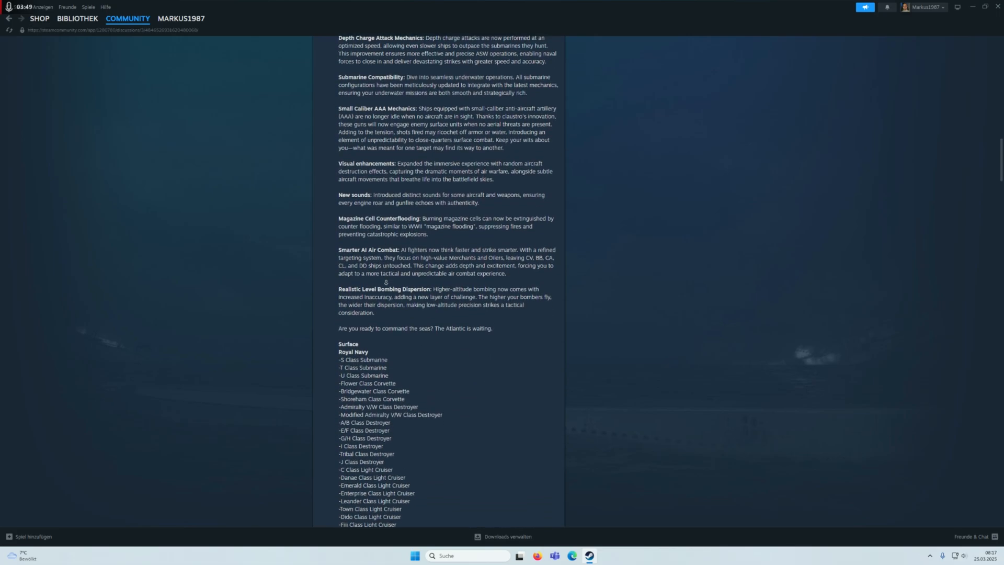
pyautogui.scroll(-3)
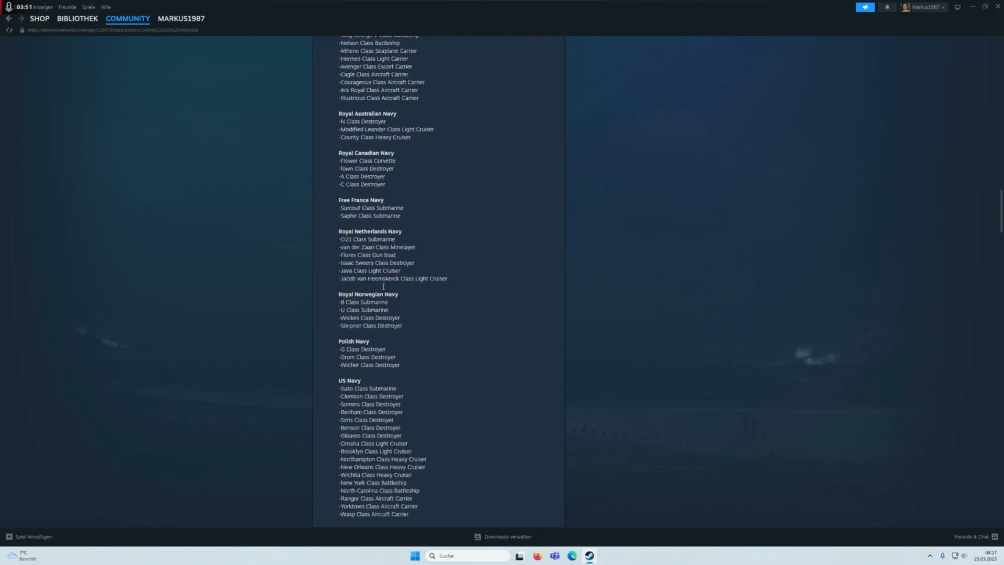
pyautogui.scroll(-3)
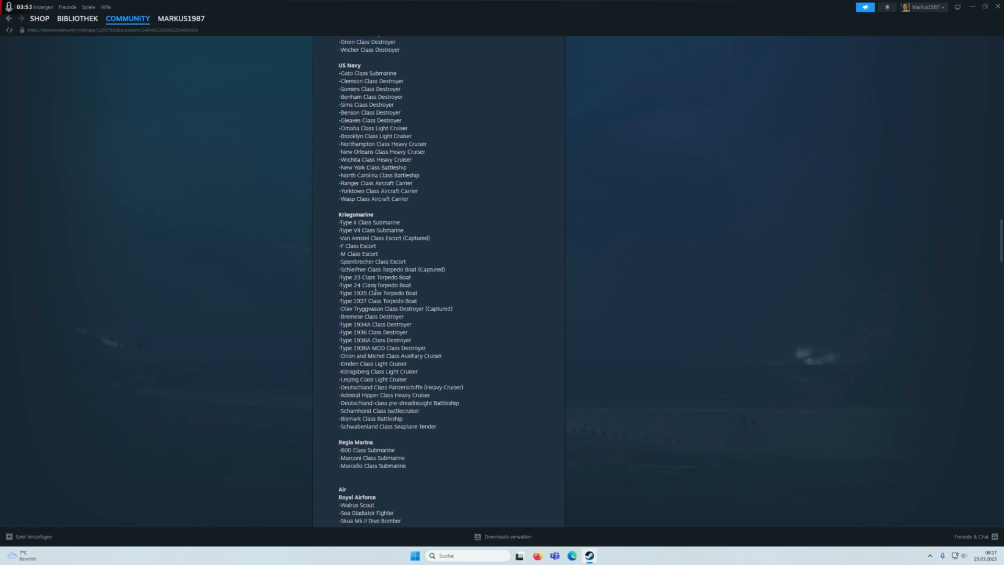
pyautogui.scroll(-3)
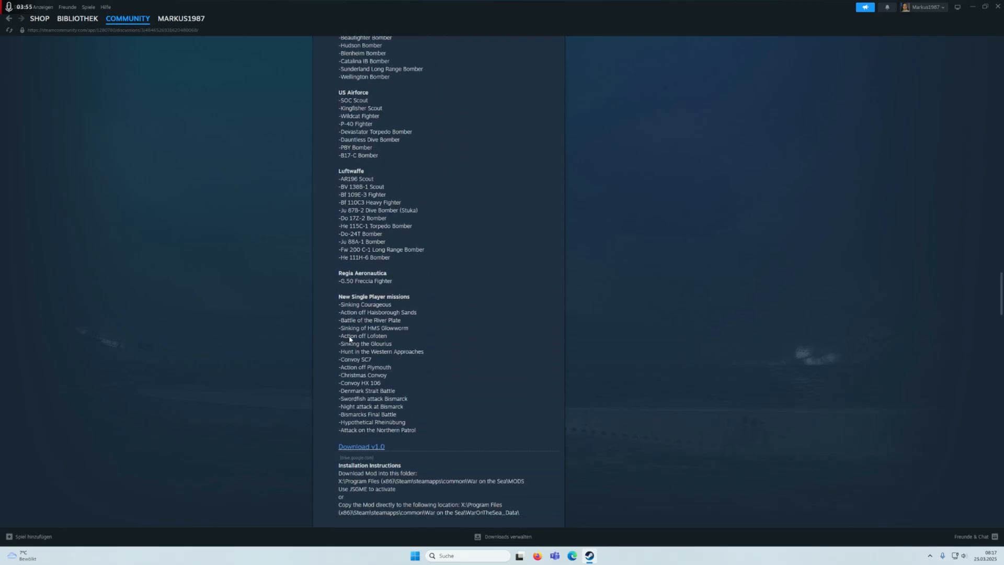
pyautogui.scroll(-3)
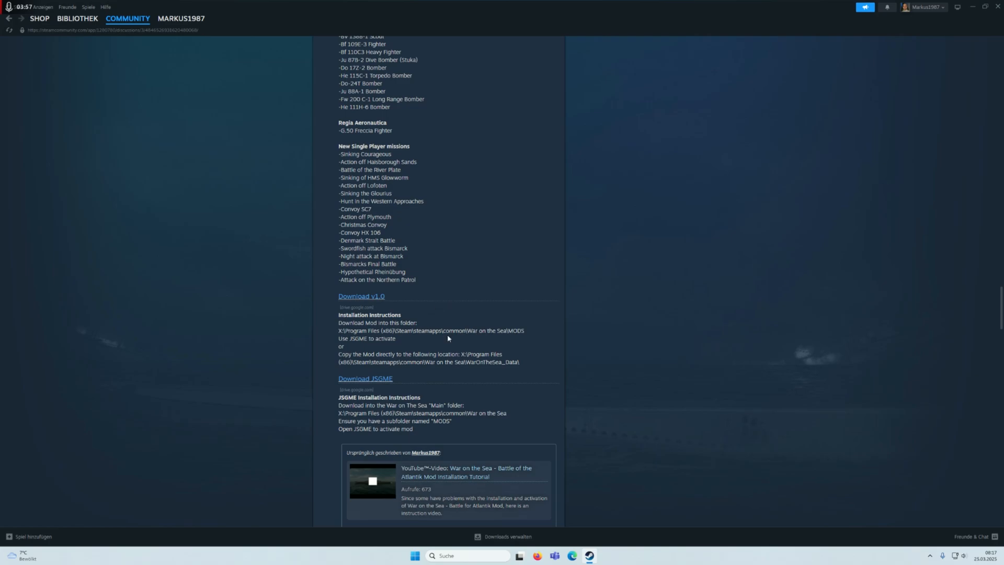
pyautogui.moveTo(374, 384)
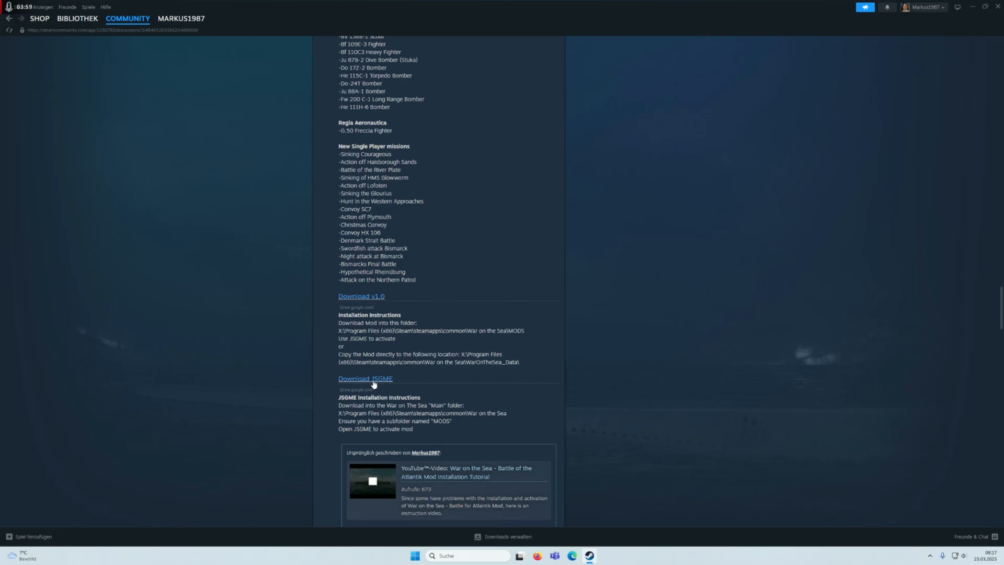
pyautogui.moveTo(401, 382)
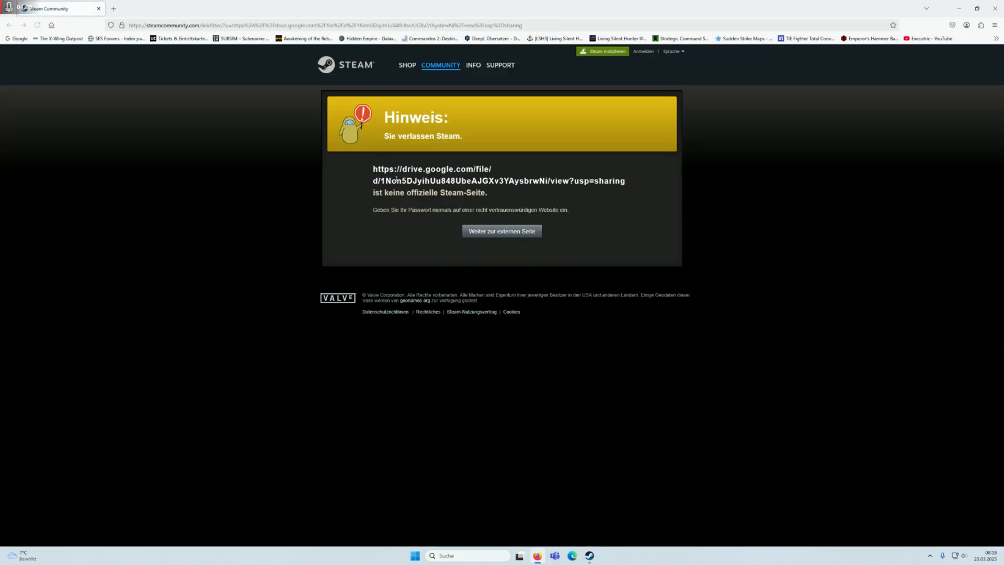
# Continue past Steam's external-site notice to view JSGME.zip on Google Drive.
pyautogui.click(502, 231)
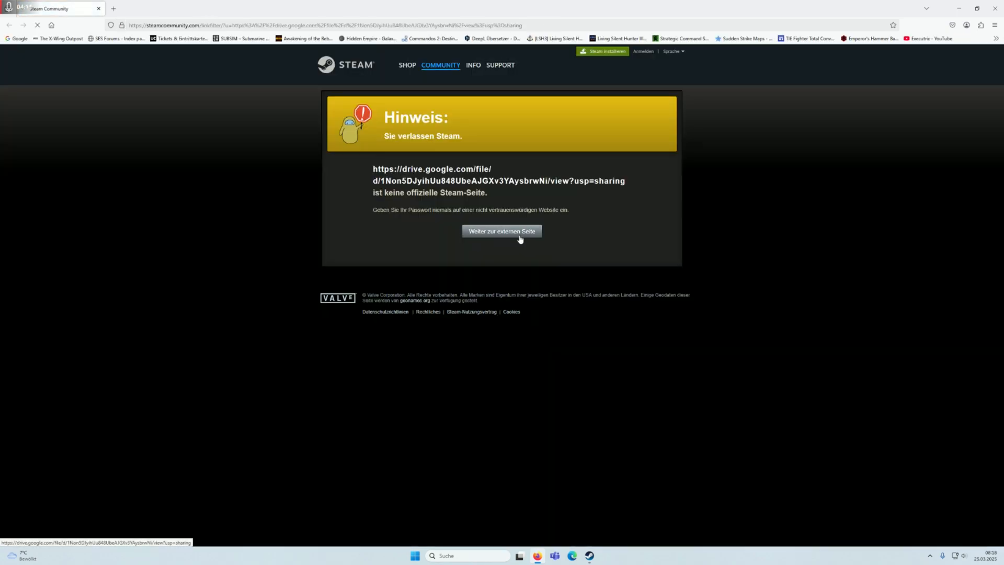
pyautogui.click(501, 231)
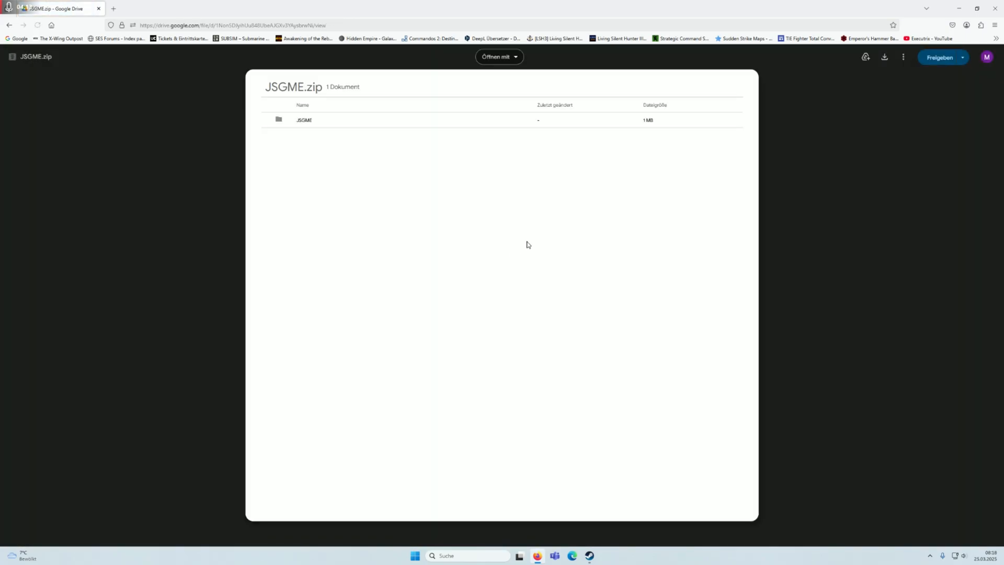
pyautogui.click(304, 120)
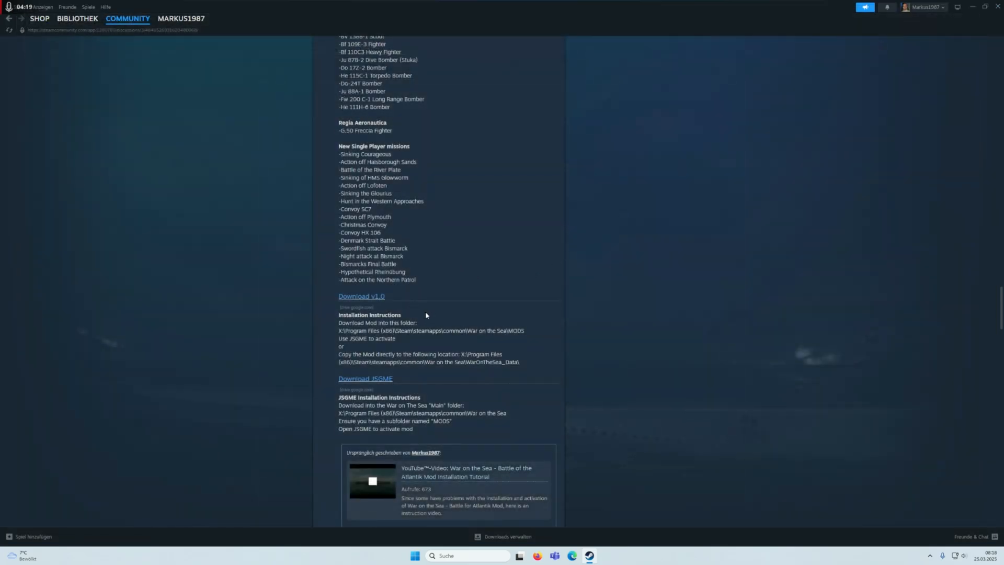
pyautogui.moveTo(411, 305)
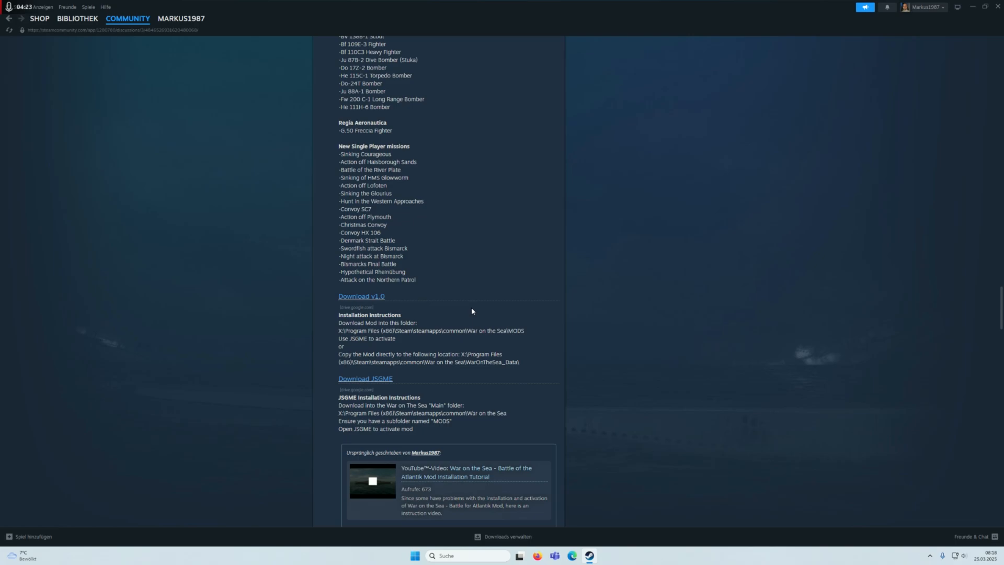
# Scroll the mod thread and follow the campaign's Download v1.0 link.
pyautogui.scroll(3)
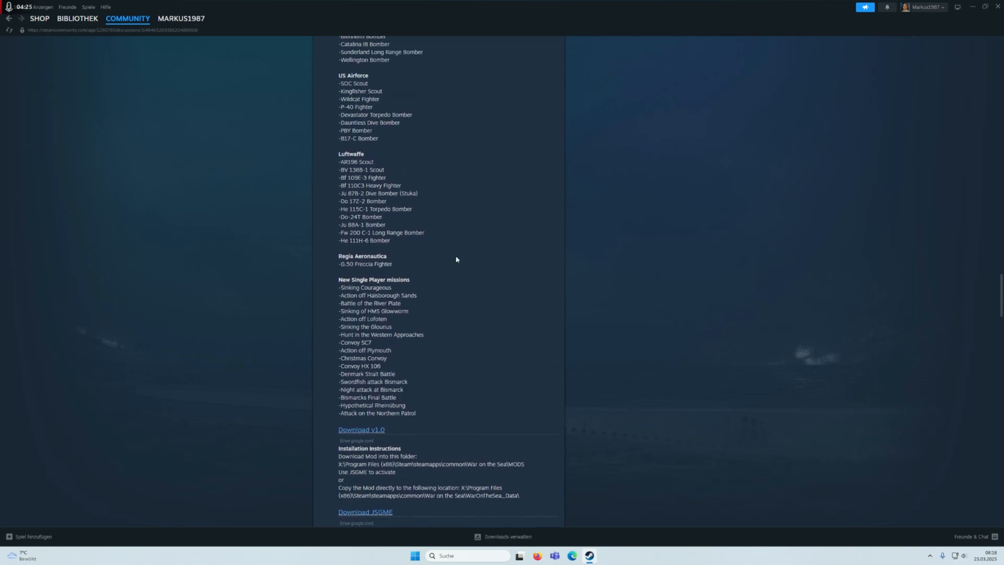
pyautogui.scroll(-3)
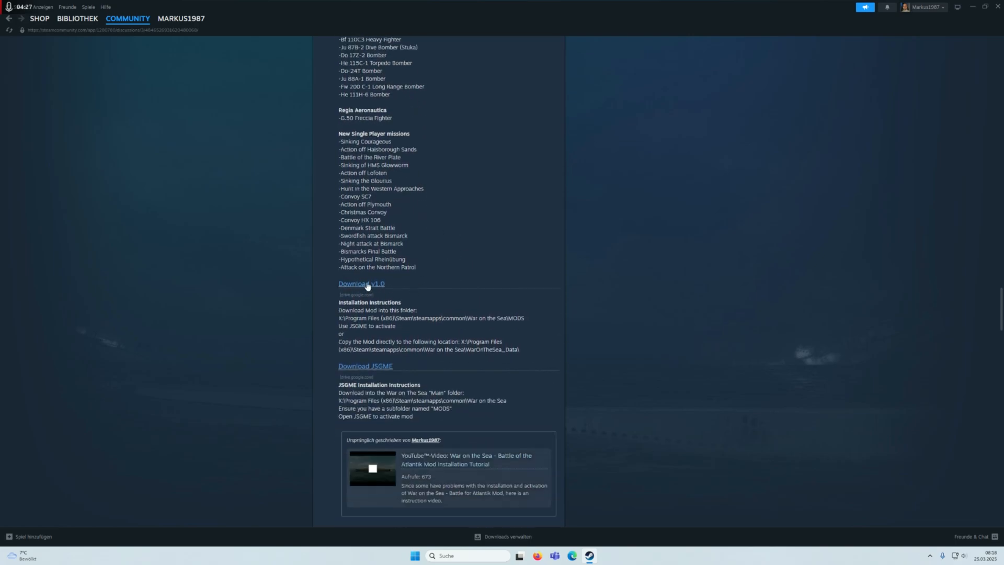
pyautogui.click(361, 283)
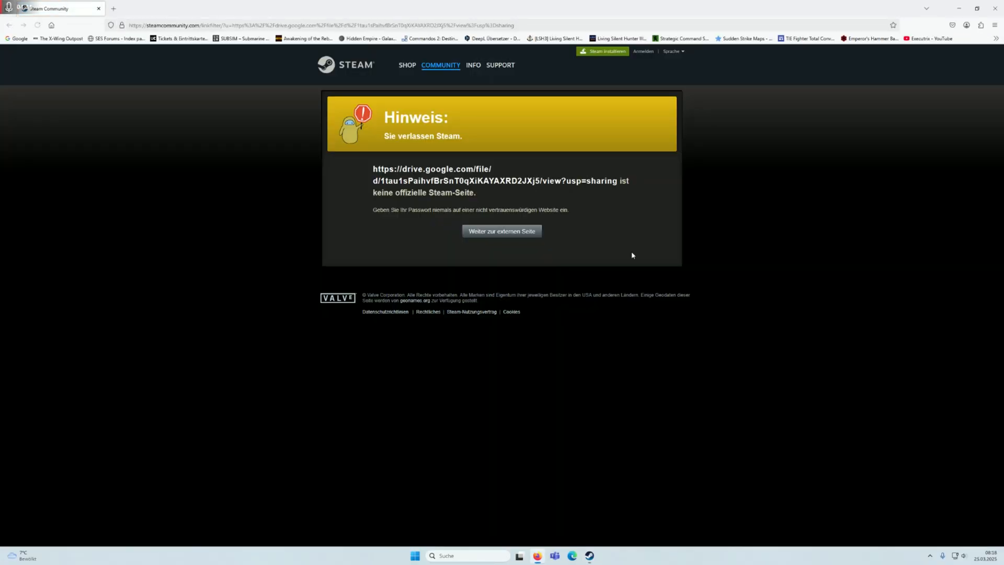
pyautogui.click(501, 231)
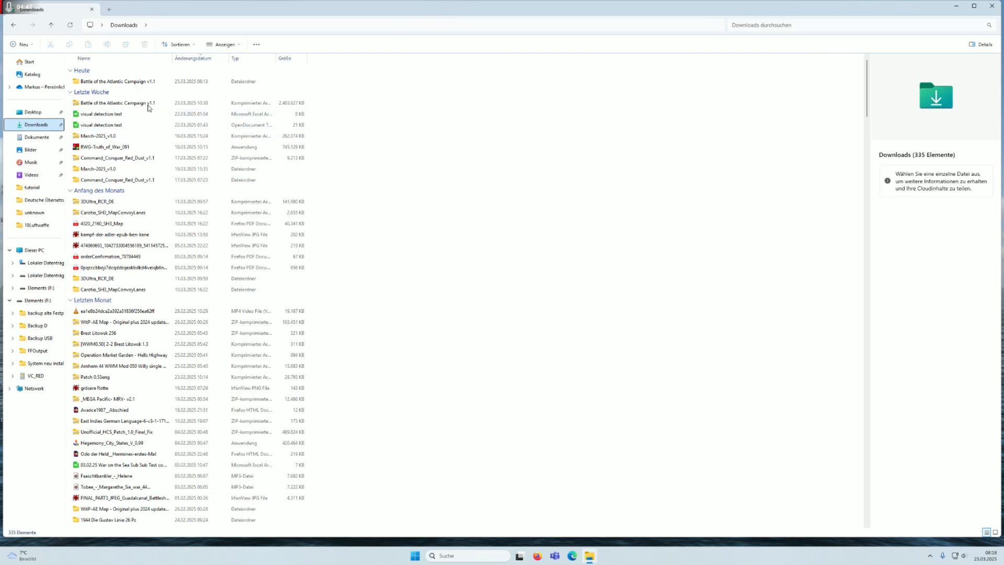
pyautogui.moveTo(146, 114)
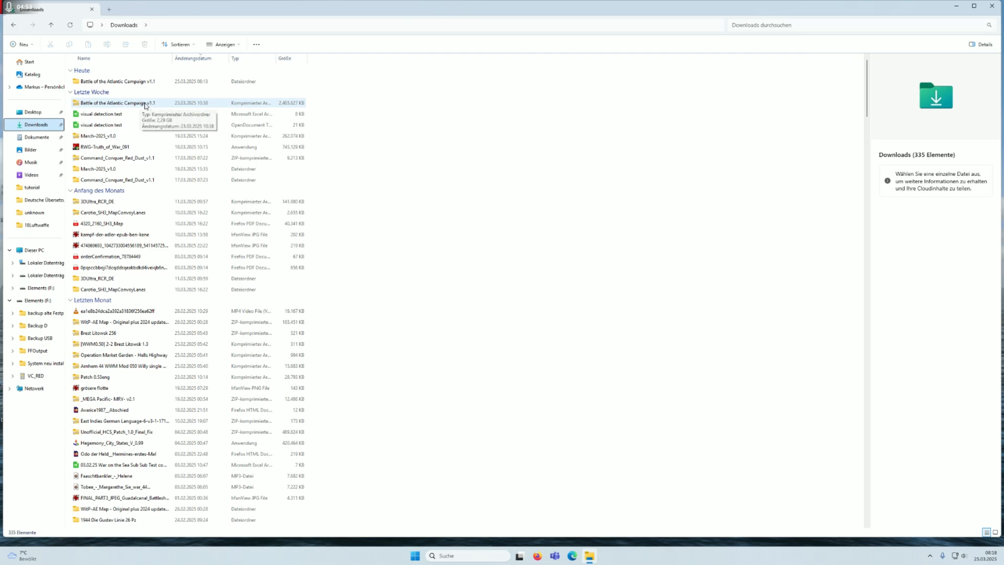
pyautogui.moveTo(105, 98)
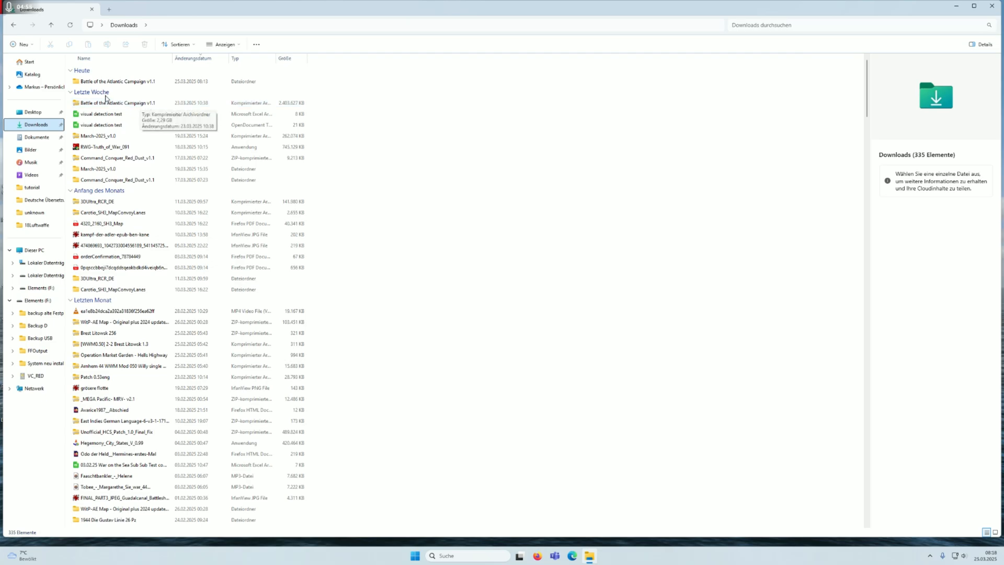
pyautogui.moveTo(117, 102)
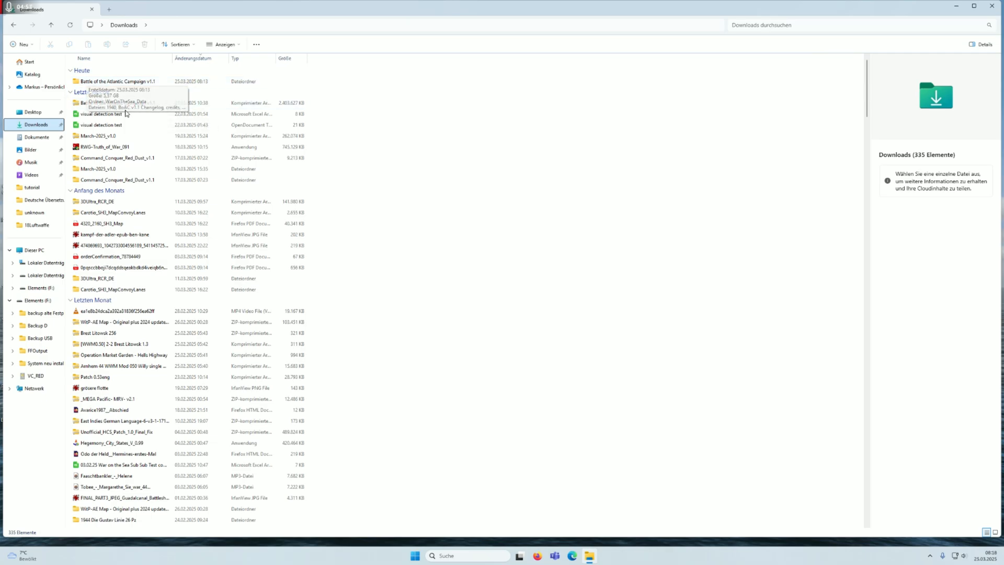
pyautogui.doubleClick(118, 81)
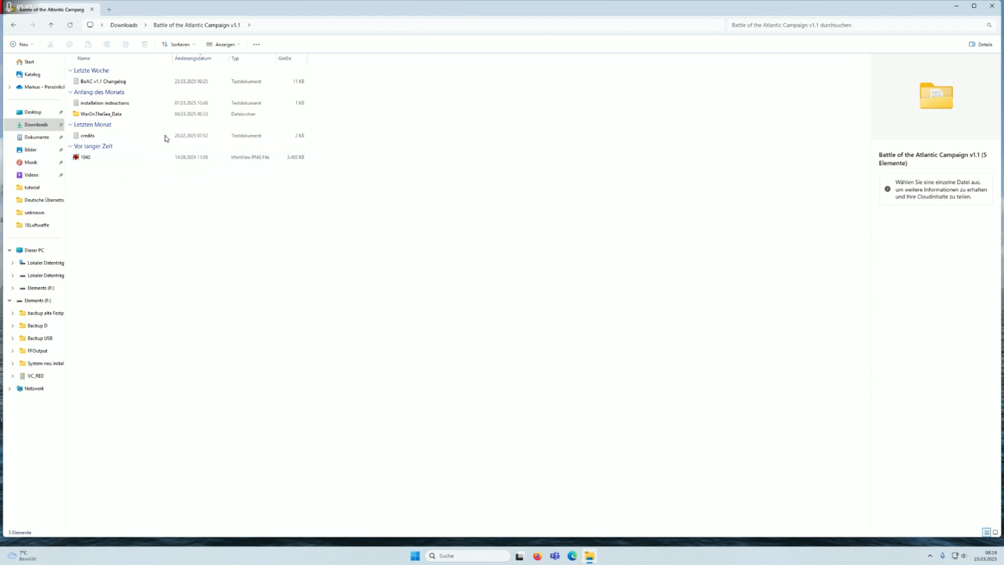
pyautogui.moveTo(130, 123)
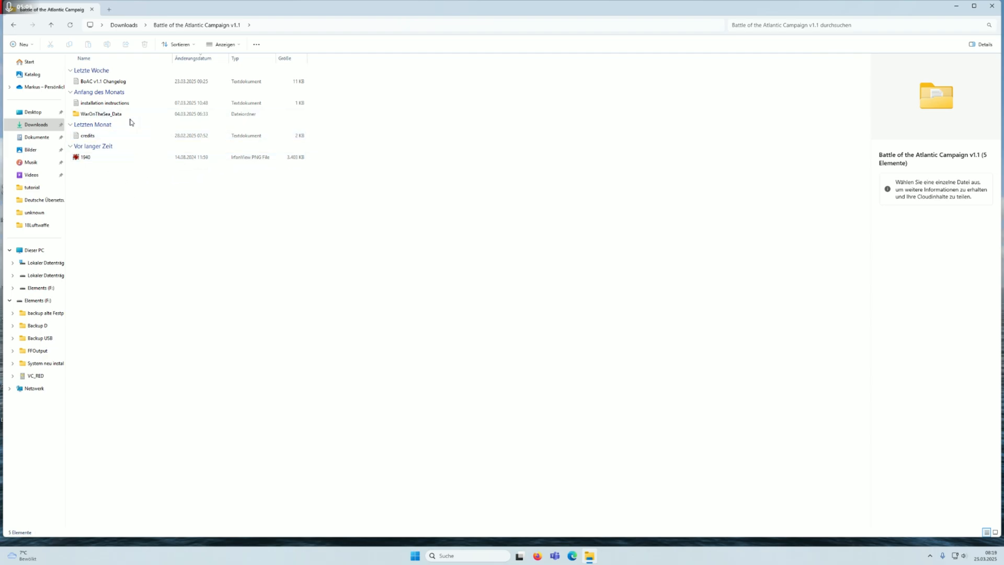
pyautogui.moveTo(146, 104)
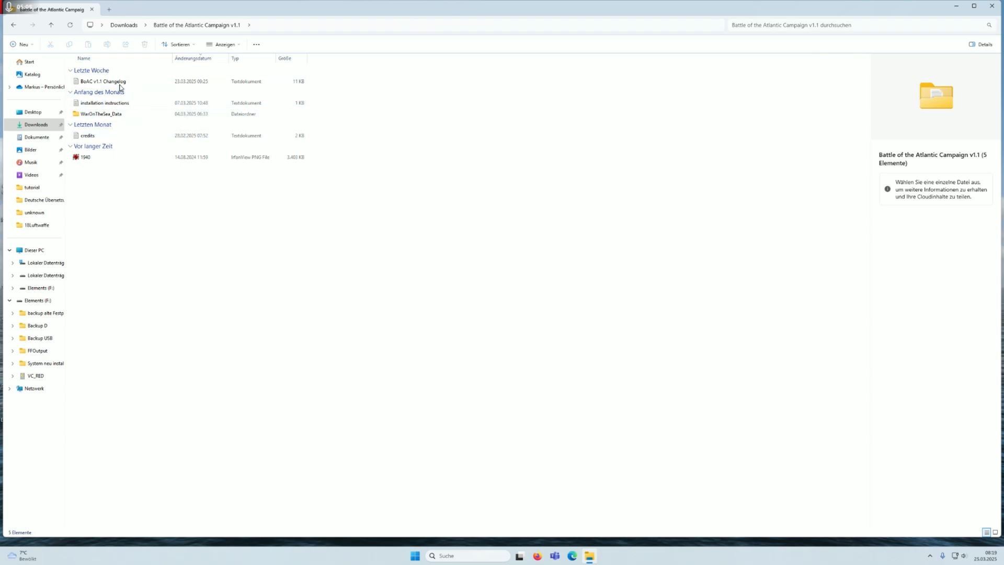
pyautogui.click(100, 114)
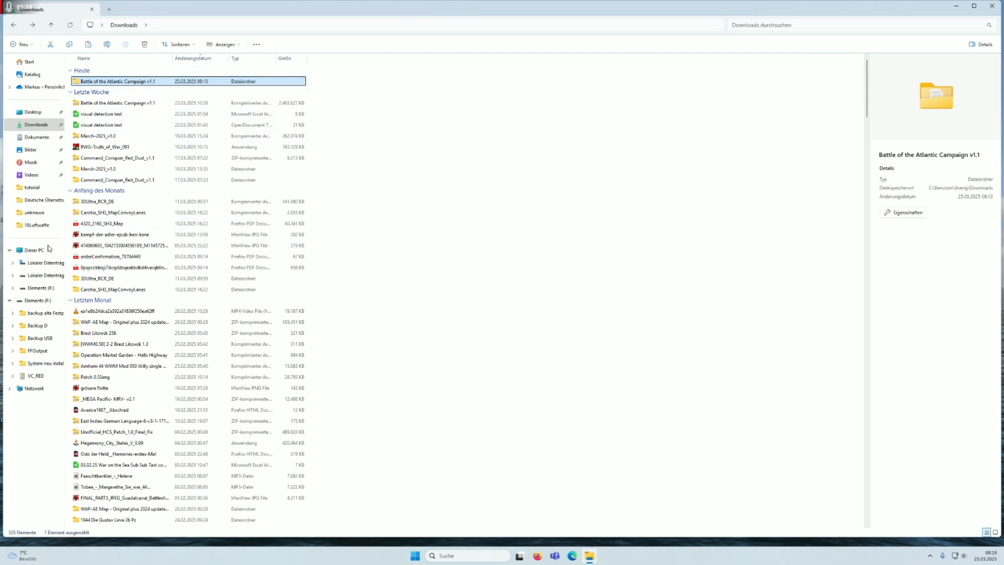
# Browse from drive D through the Steam folder toward War on the Sea's MODS folder.
pyautogui.click(34, 250)
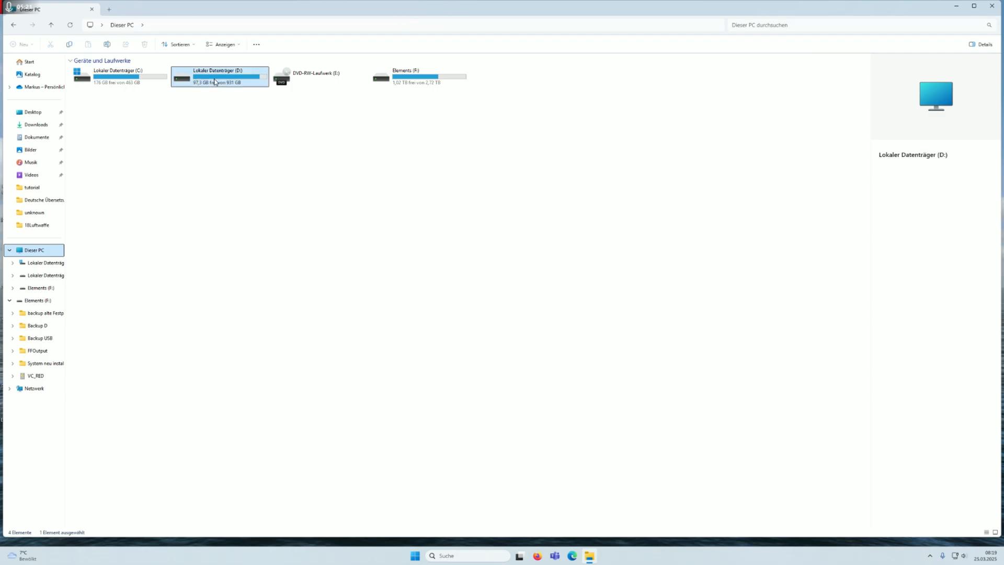
pyautogui.doubleClick(220, 77)
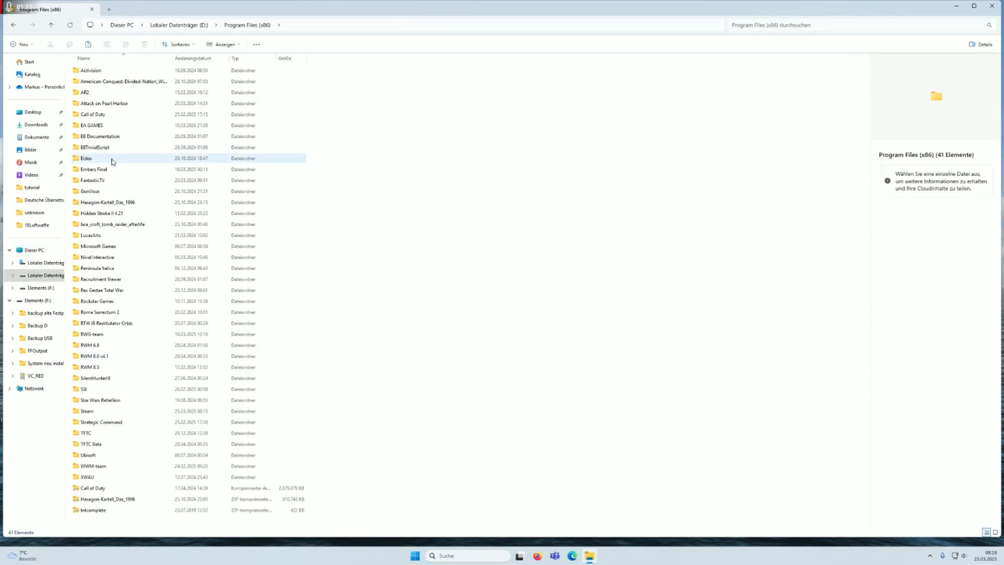
pyautogui.click(101, 421)
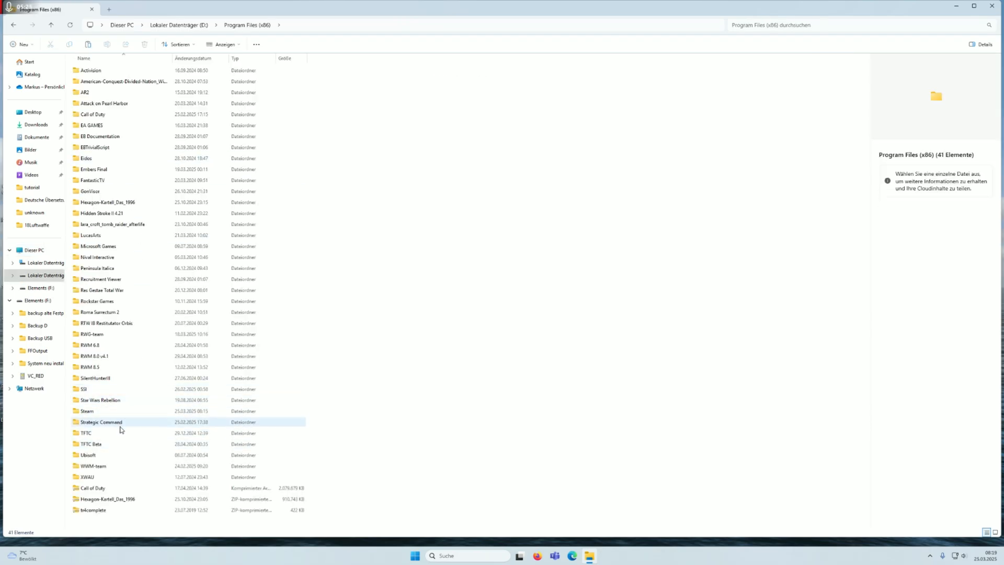
pyautogui.click(95, 377)
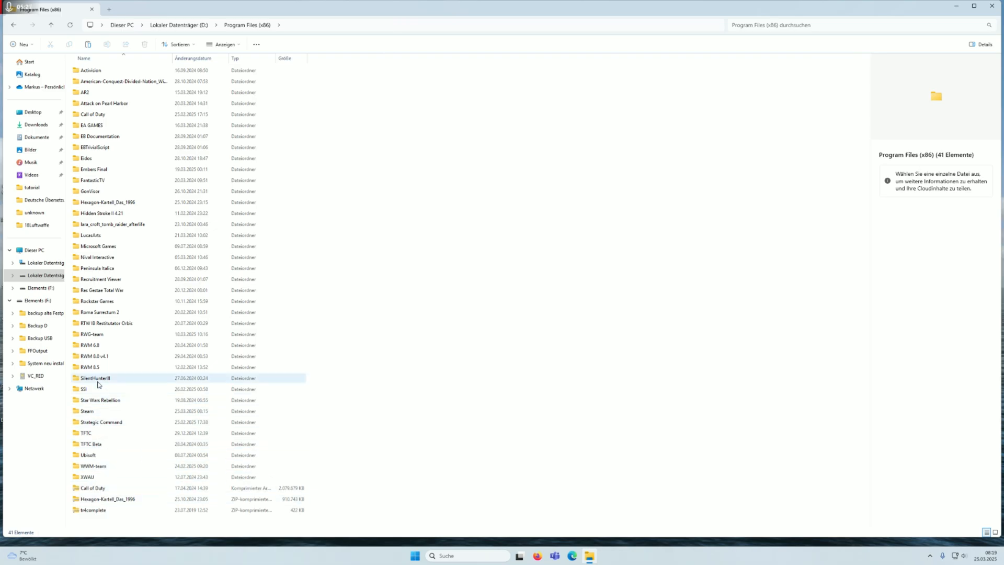
pyautogui.doubleClick(86, 411)
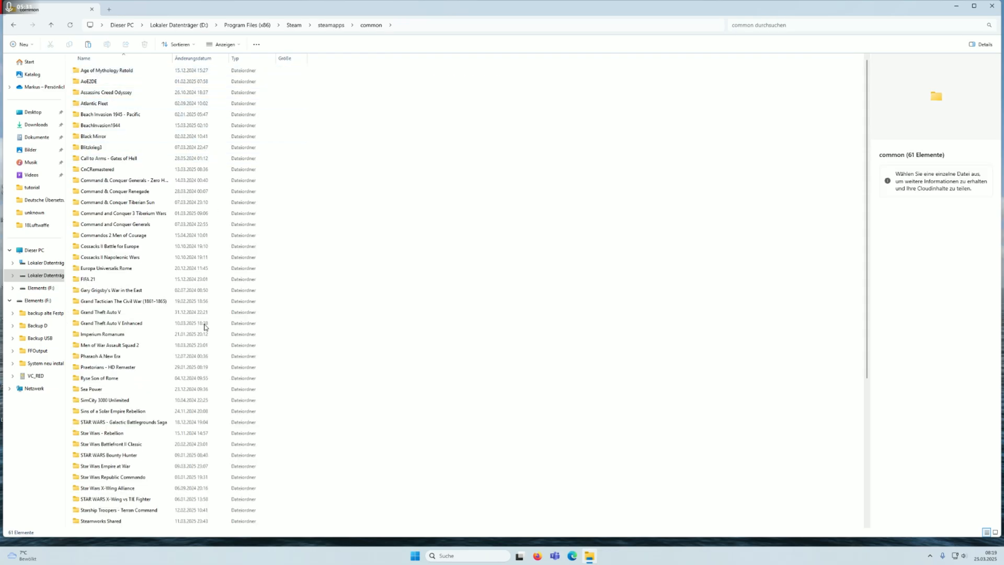
pyautogui.scroll(-3)
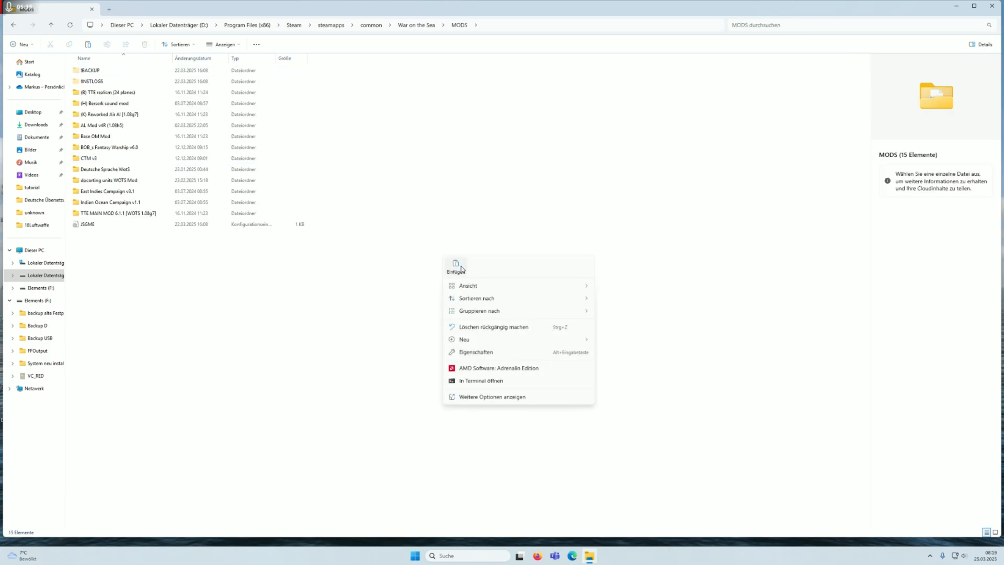
# Paste the Battle of the Atlantic Campaign v1.1 folder into MODS, then return to War on the Sea.
pyautogui.click(456, 263)
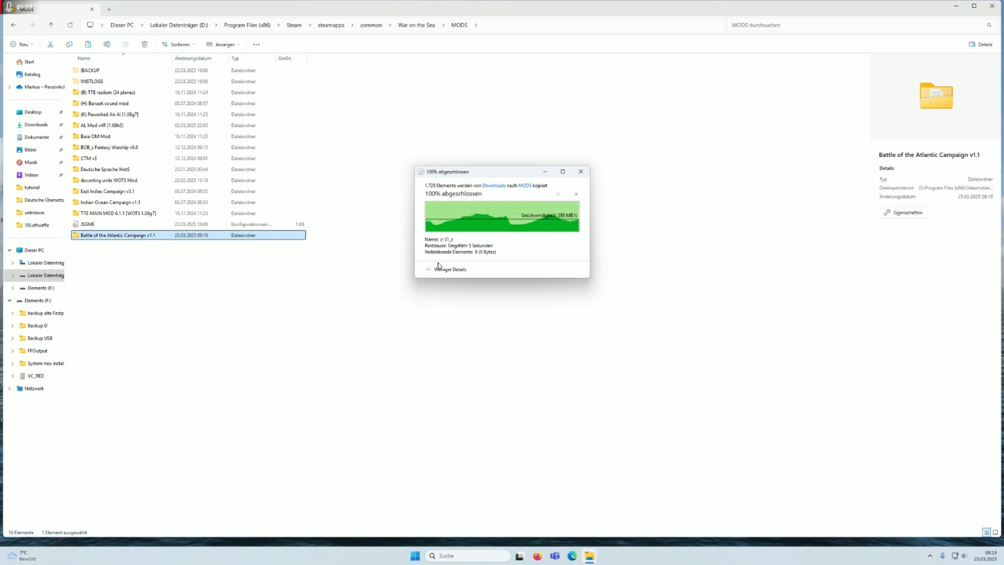
pyautogui.click(580, 172)
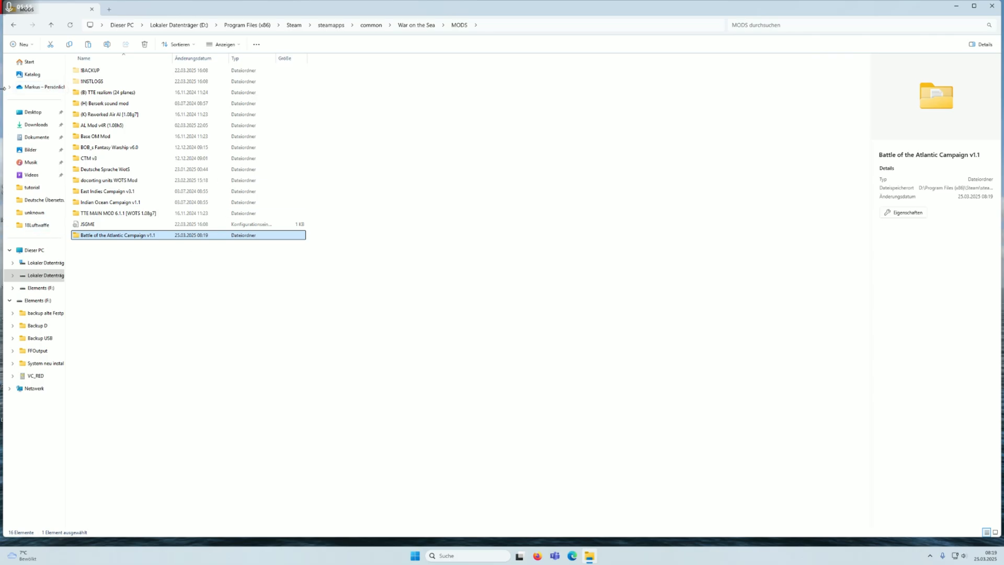
pyautogui.click(50, 25)
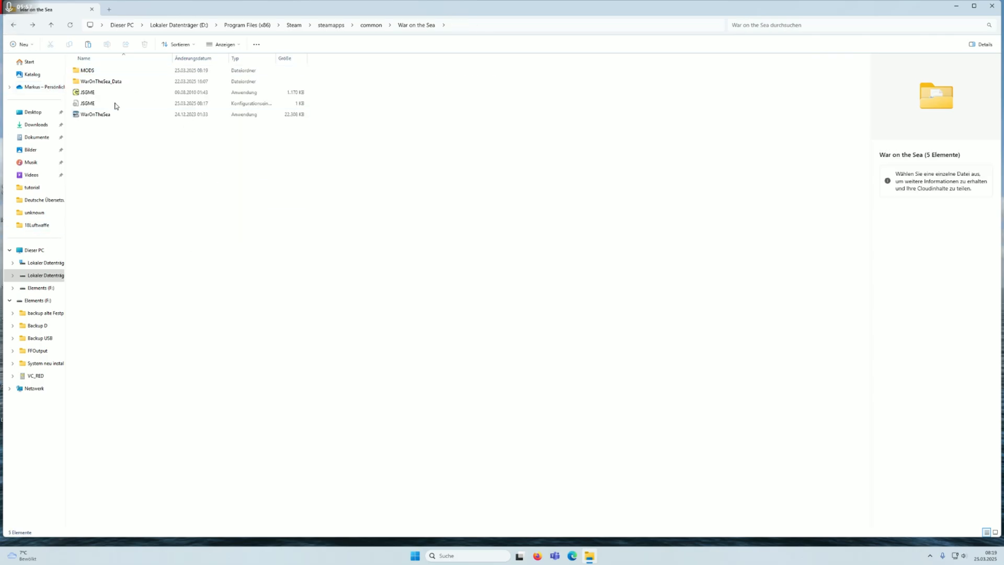
# Launch JSGME and move Battle of the Atlantic Campaign v1.1 from Available to Activated Mods.
pyautogui.doubleClick(87, 91)
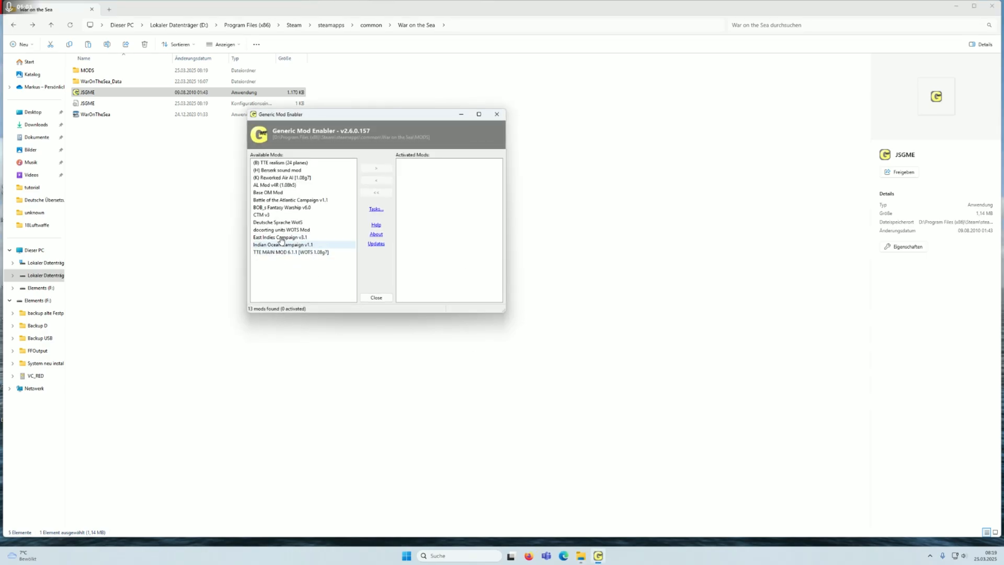
pyautogui.click(290, 200)
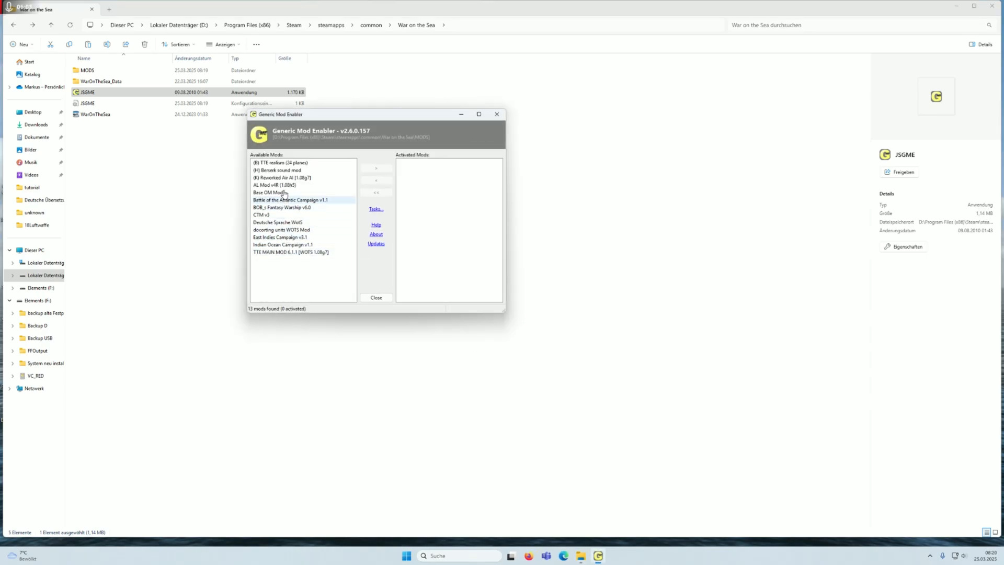
pyautogui.click(288, 214)
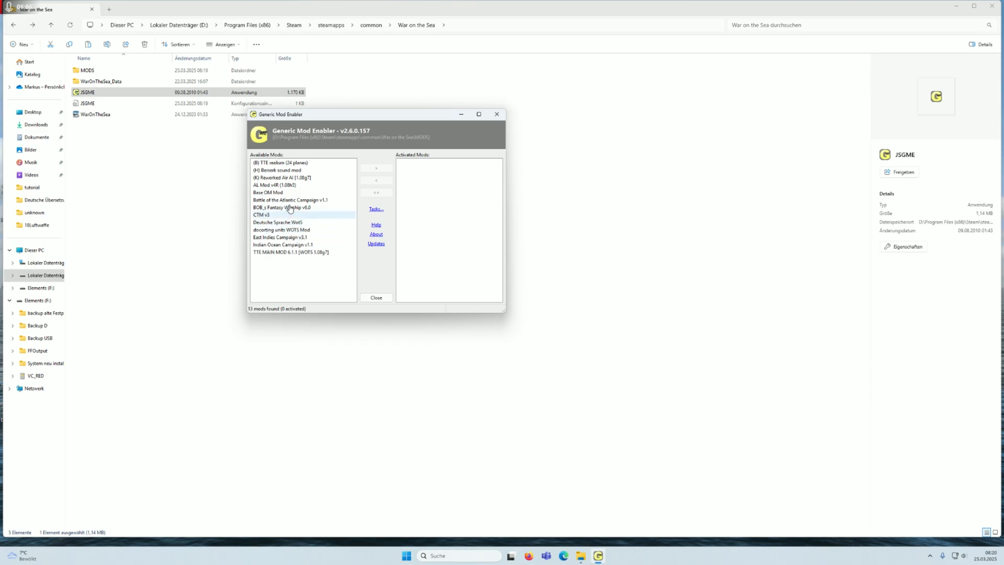
pyautogui.click(376, 168)
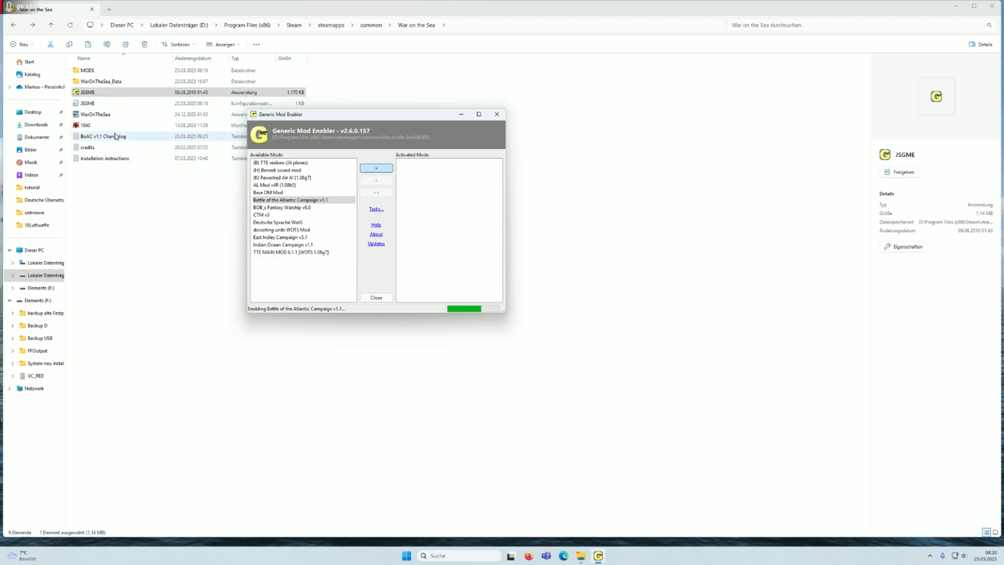
pyautogui.moveTo(143, 176)
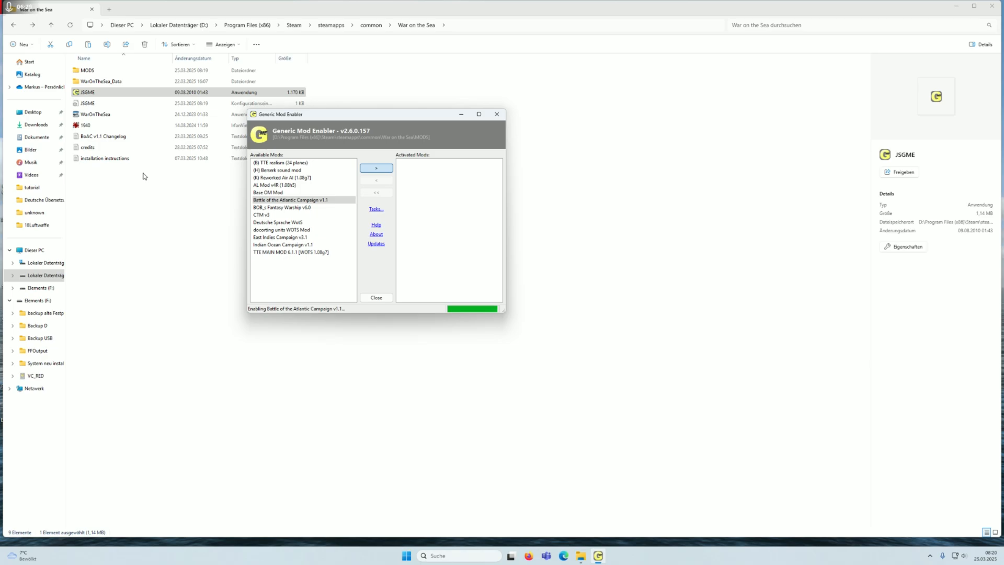
pyautogui.click(377, 167)
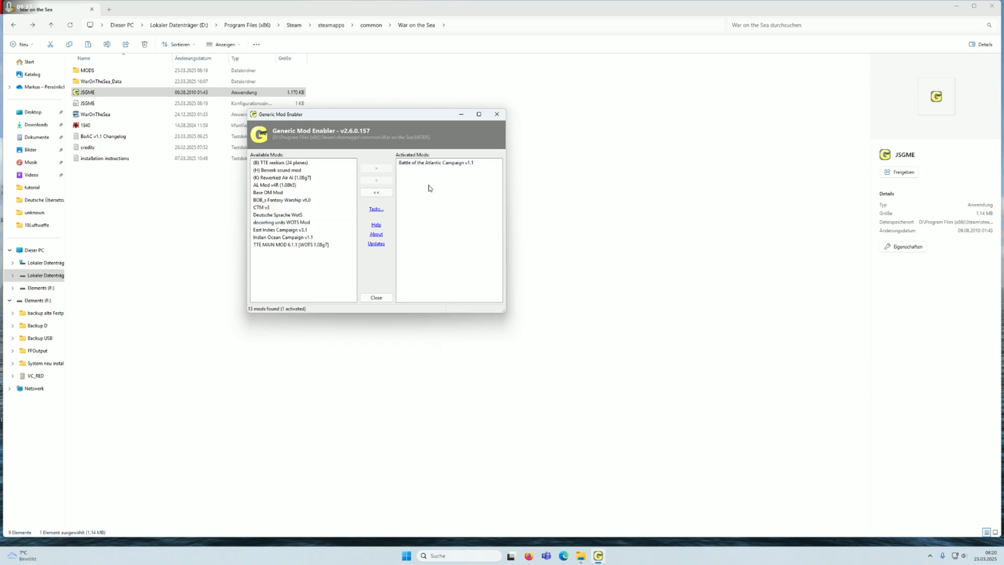
# Confirm Battle of the Atlantic Campaign v1.1 is the sole activated mod and close JSGME.
pyautogui.click(436, 162)
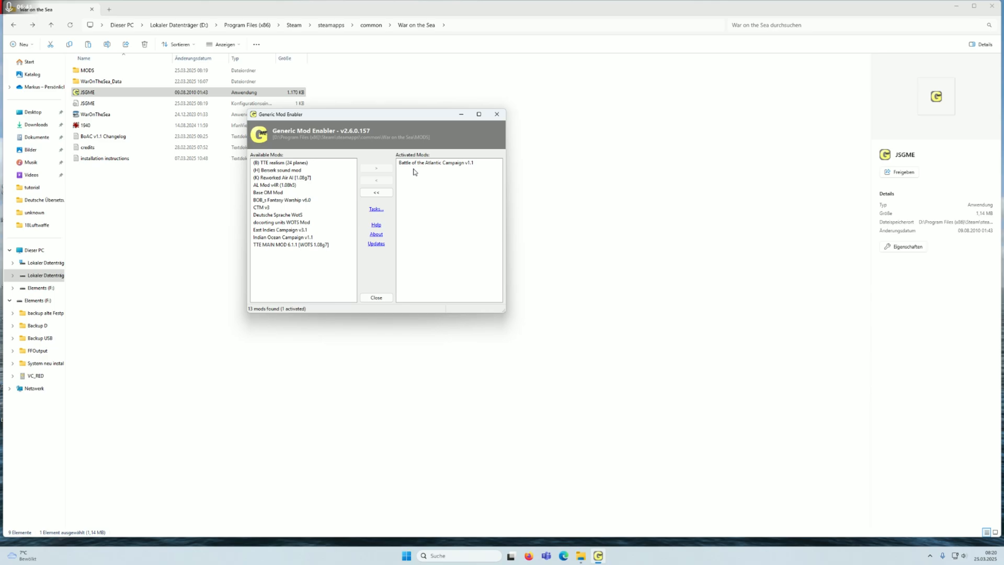
pyautogui.click(283, 200)
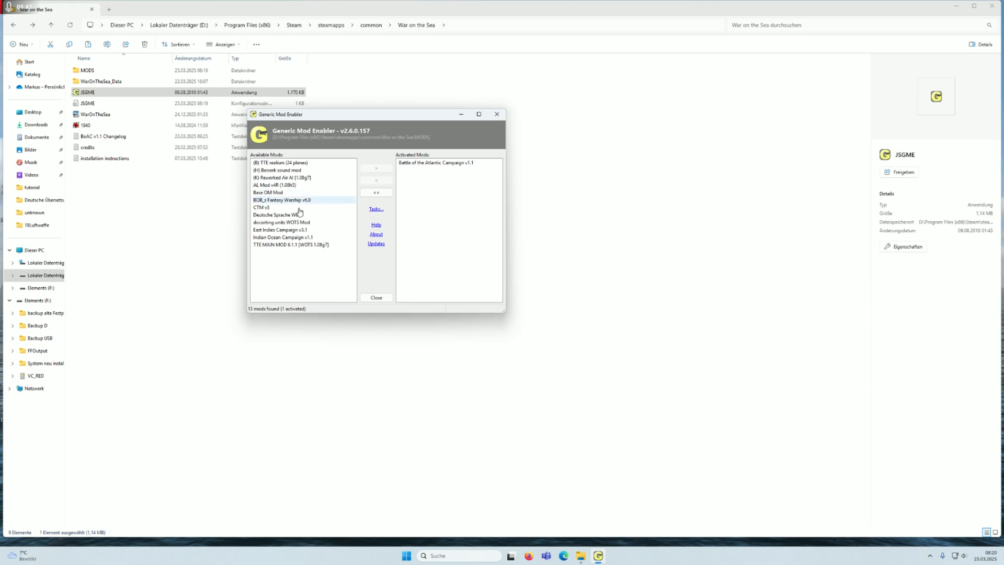
pyautogui.moveTo(274, 193)
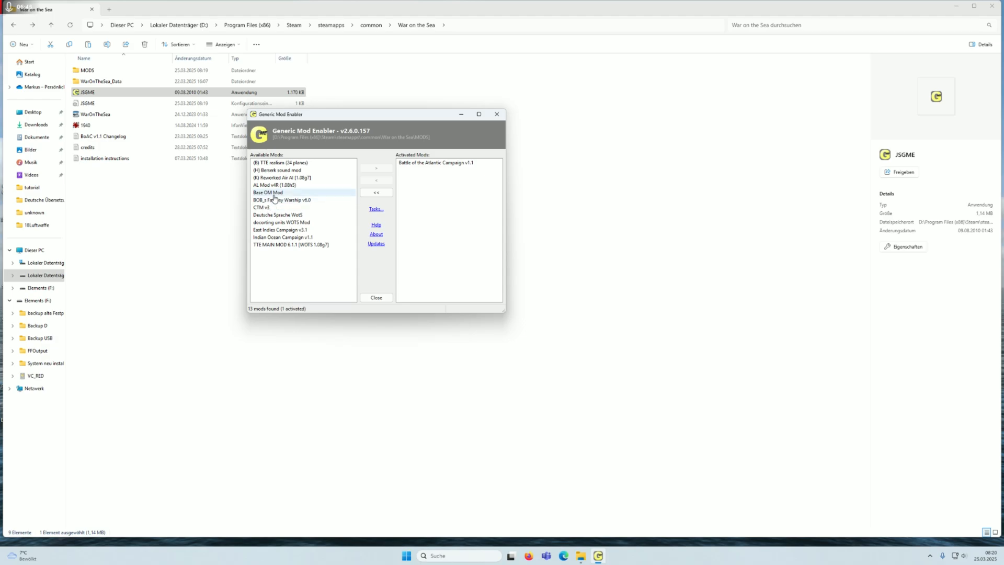
pyautogui.moveTo(277, 195)
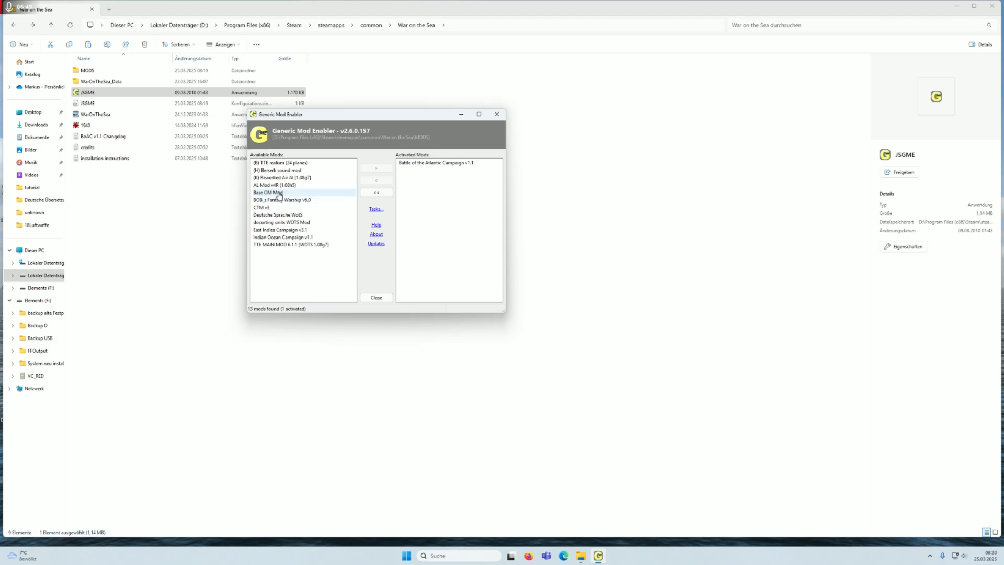
pyautogui.click(376, 192)
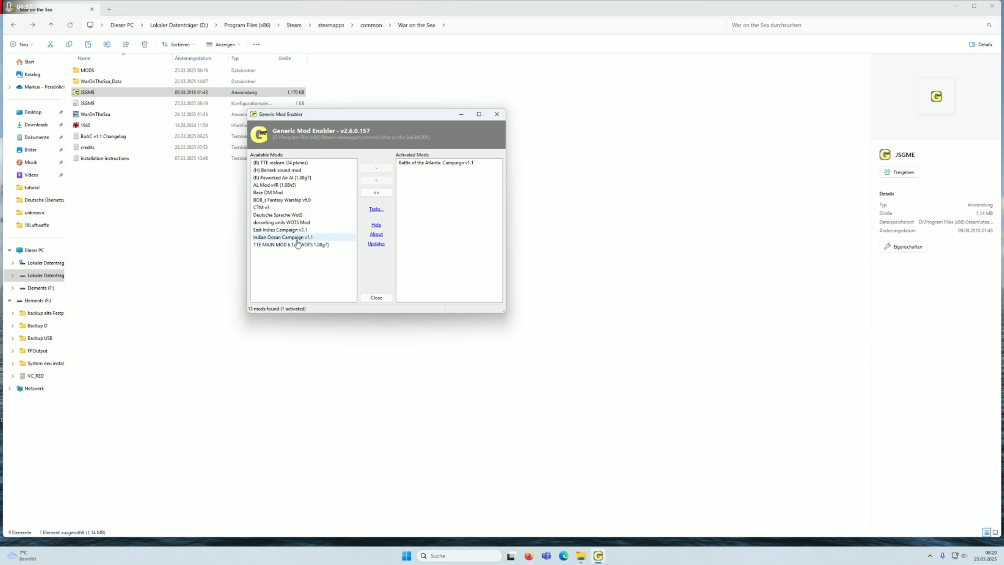
pyautogui.moveTo(285, 207)
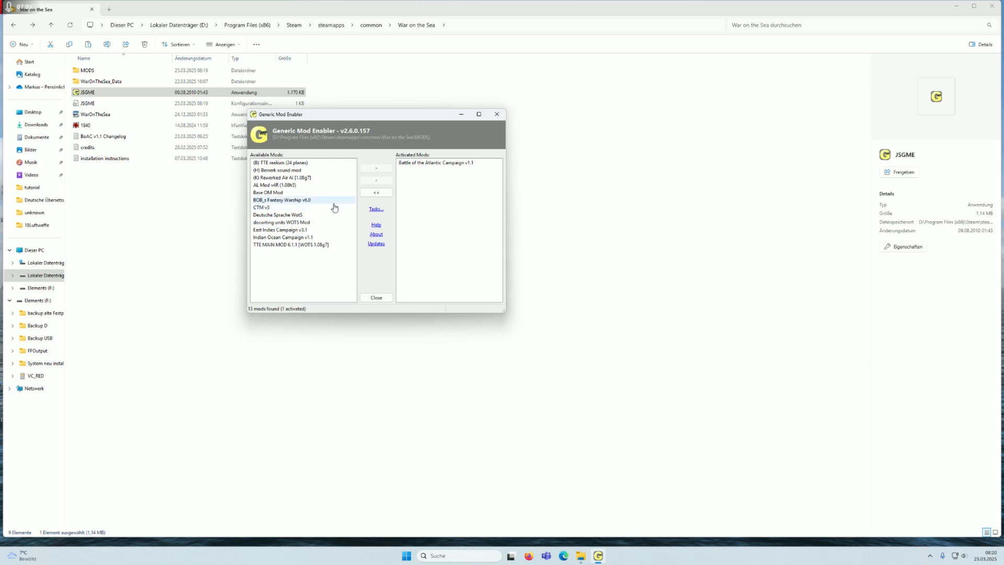
pyautogui.click(282, 222)
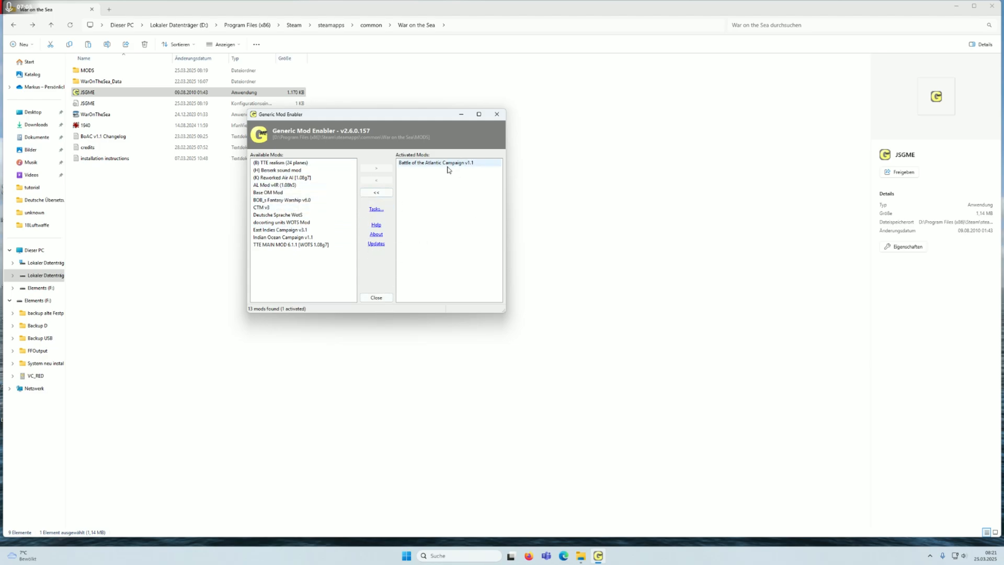
pyautogui.moveTo(416, 174)
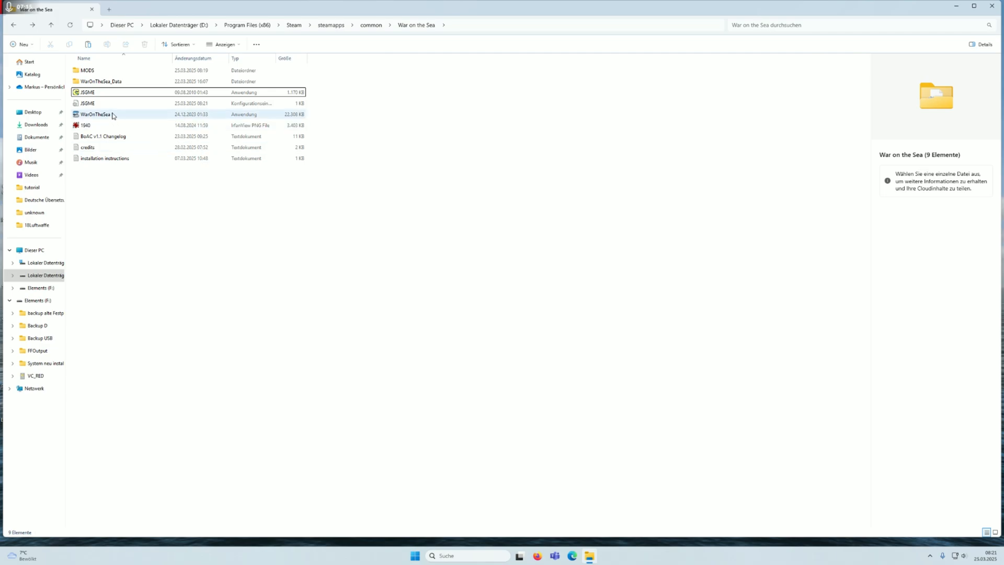
# Launch WarOnTheSea.exe from the War on the Sea game folder.
pyautogui.click(95, 114)
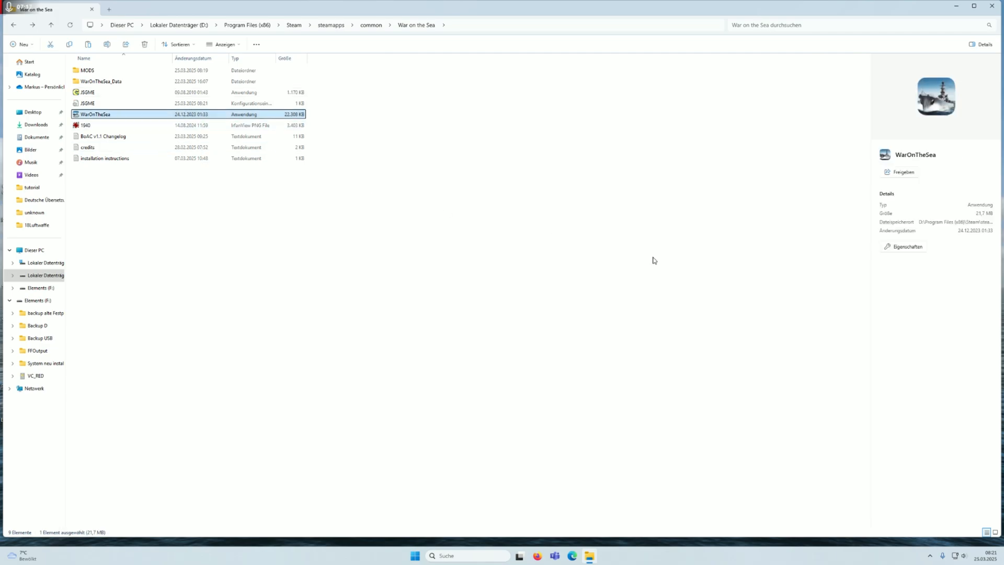
pyautogui.doubleClick(95, 114)
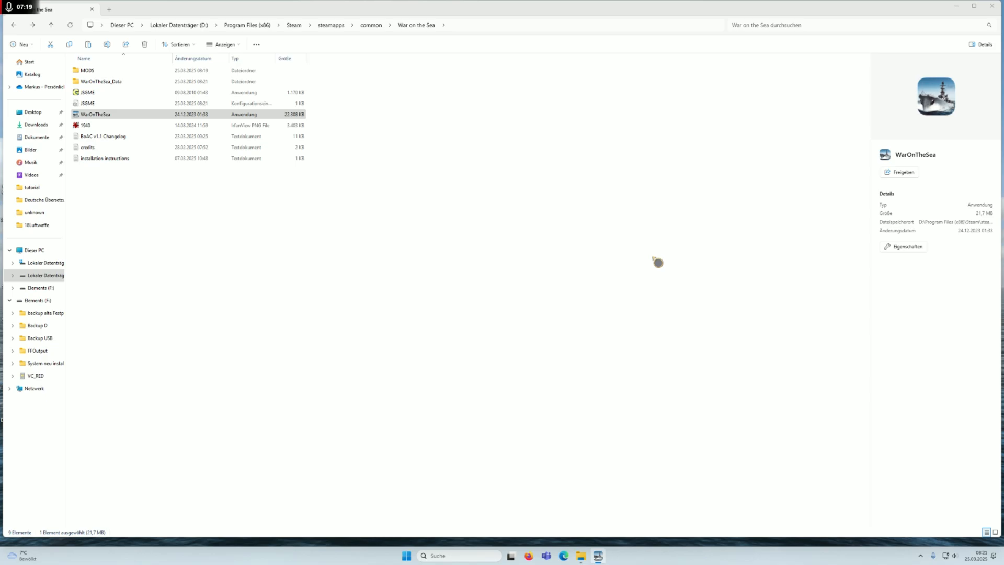
pyautogui.doubleClick(95, 114)
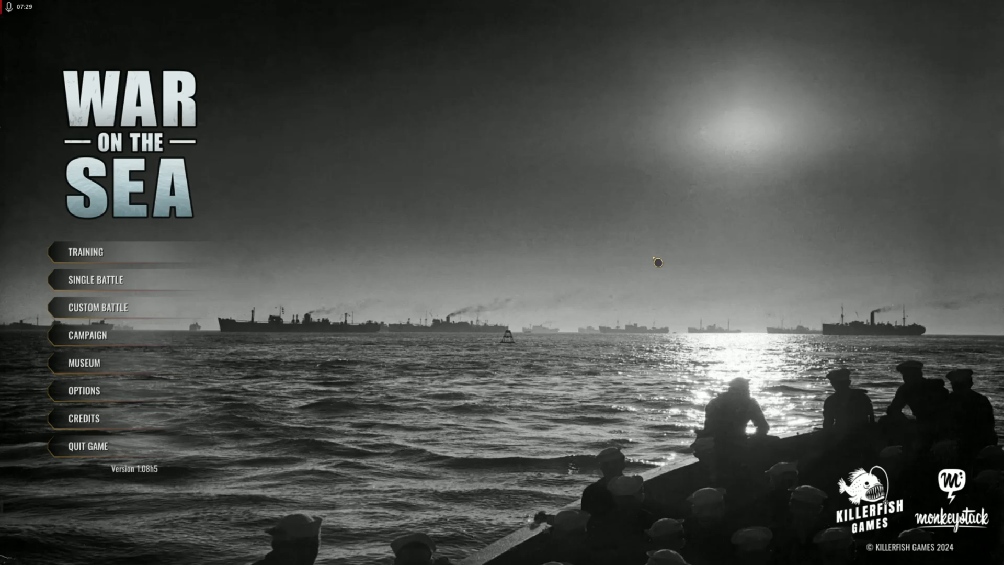
pyautogui.moveTo(300, 286)
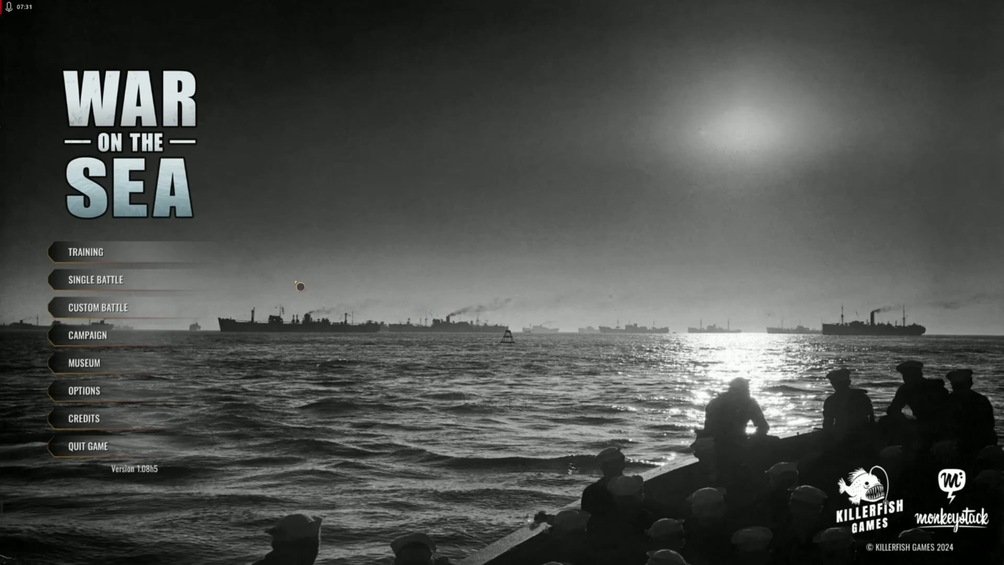